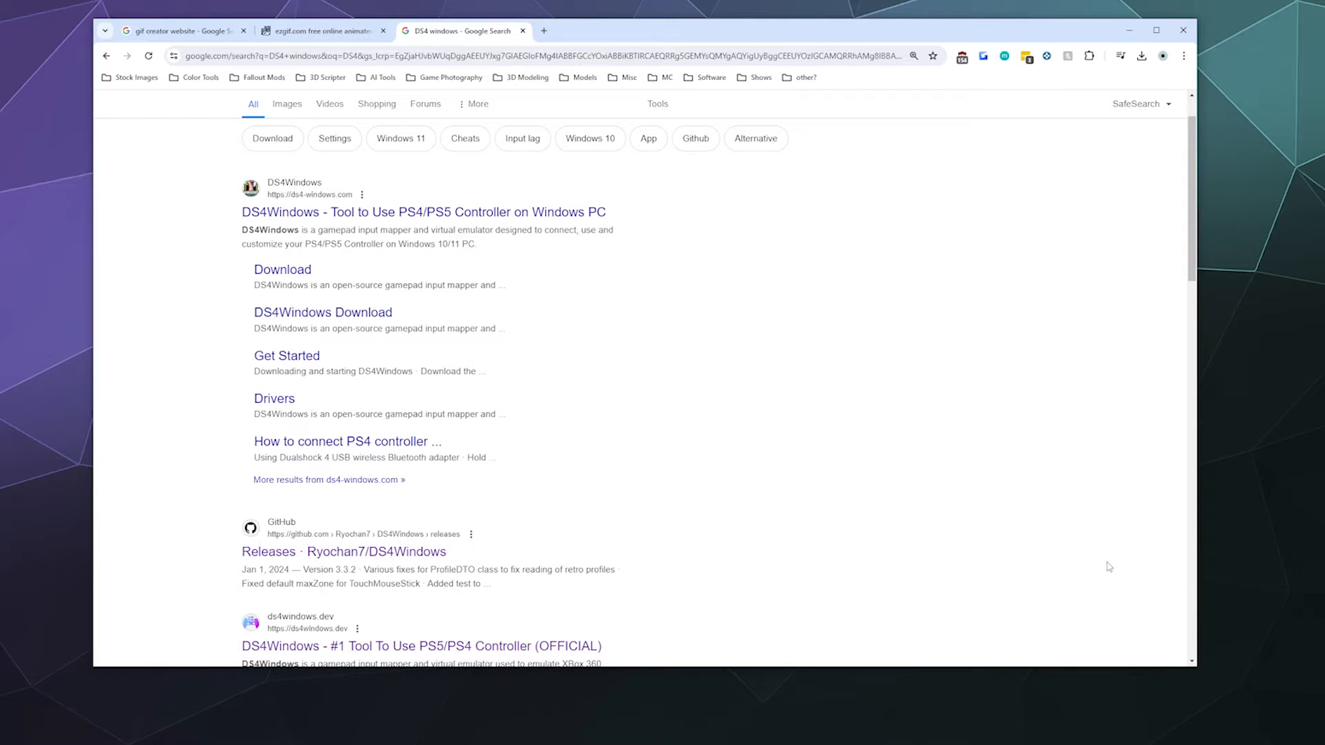
{"action": "mouse_move", "coordinate": [880, 519]}
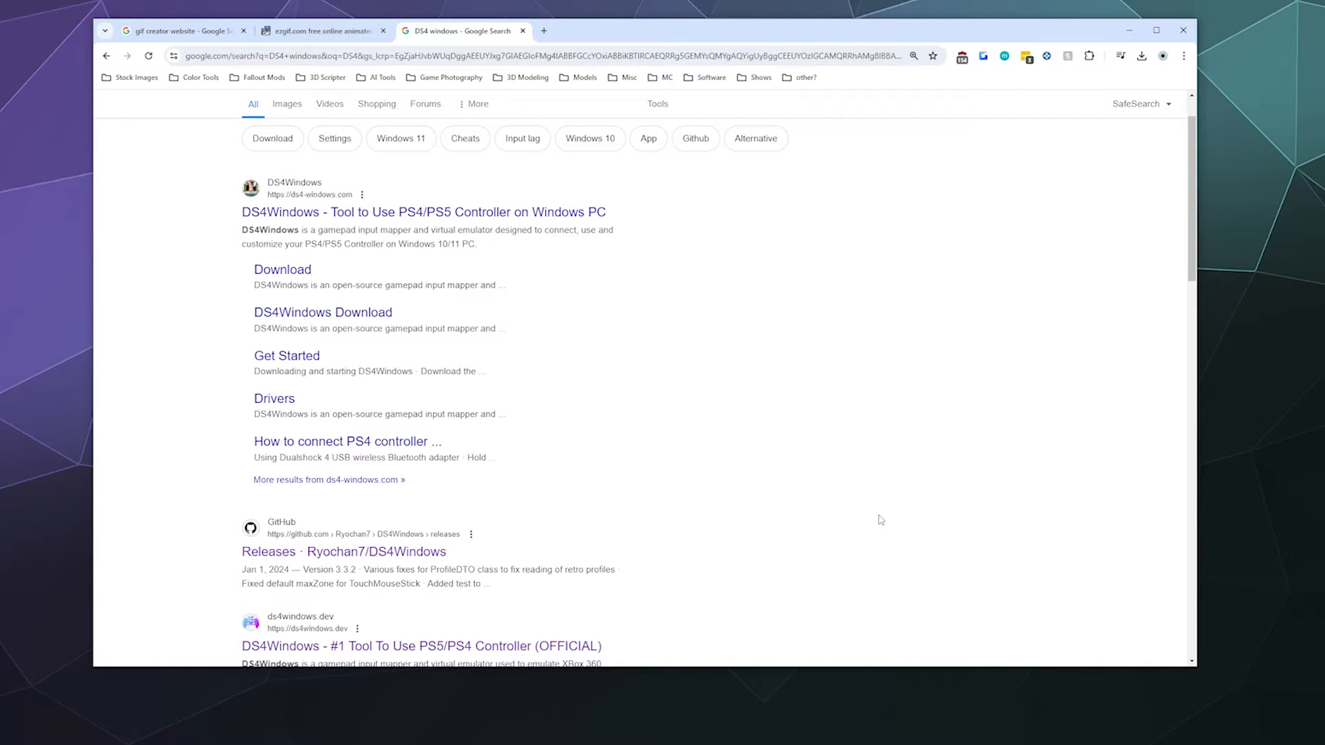
{"action": "mouse_move", "coordinate": [468, 540]}
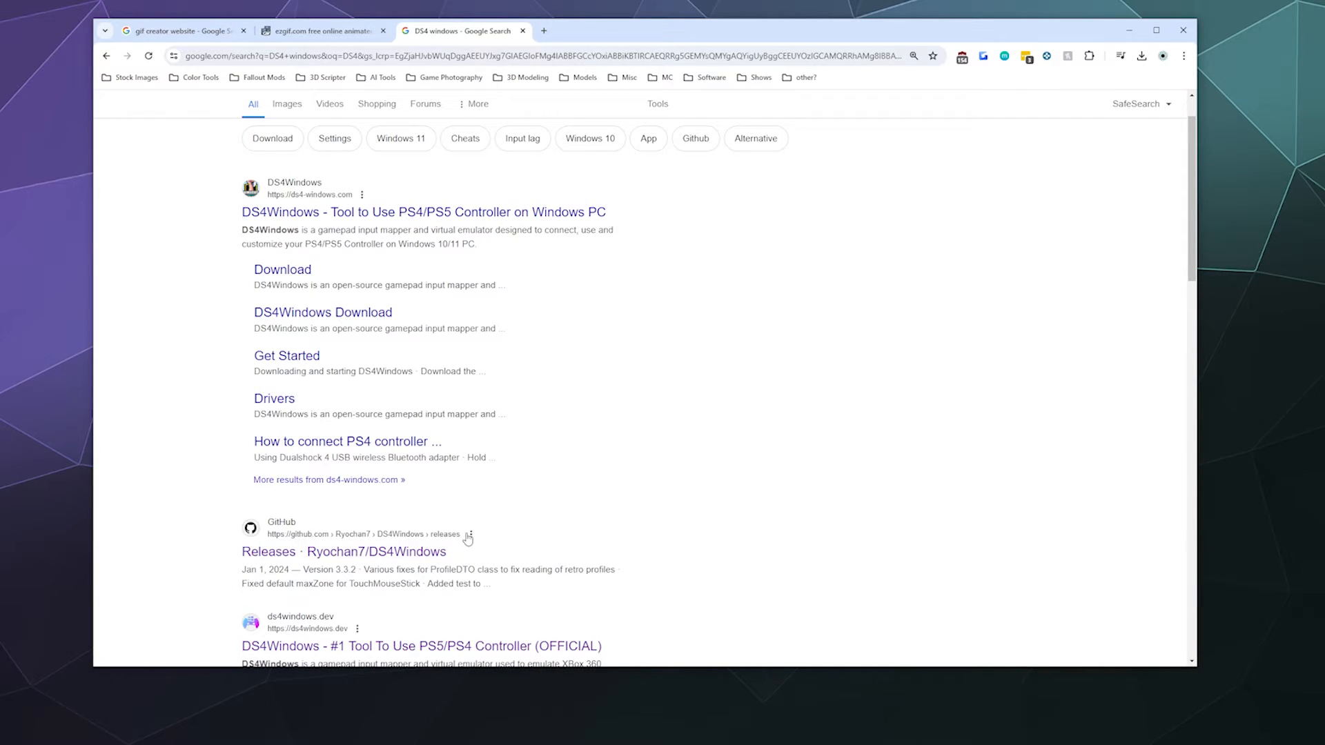
{"action": "mouse_move", "coordinate": [375, 551]}
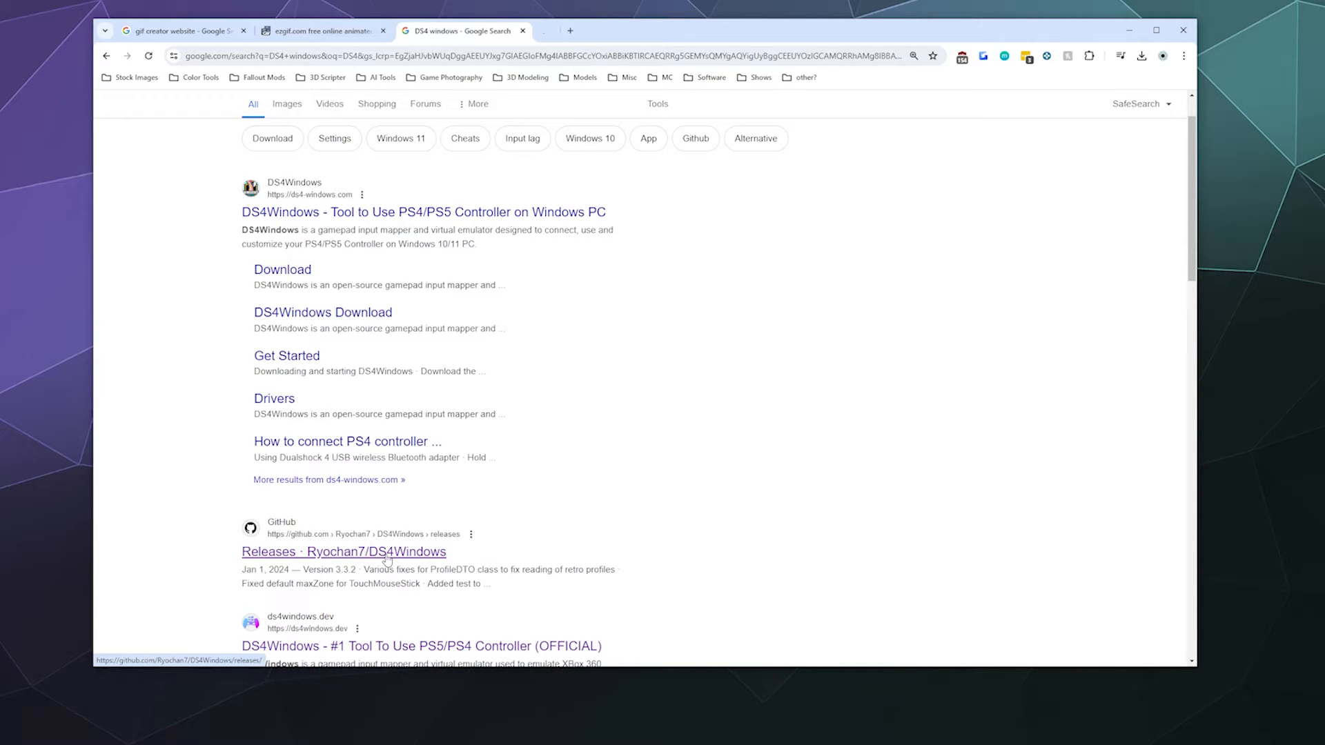
Reach the DS4Windows_3.3.3_x64.zip asset on the releases page, cancelling the re-download
{"action": "left_click", "coordinate": [349, 551]}
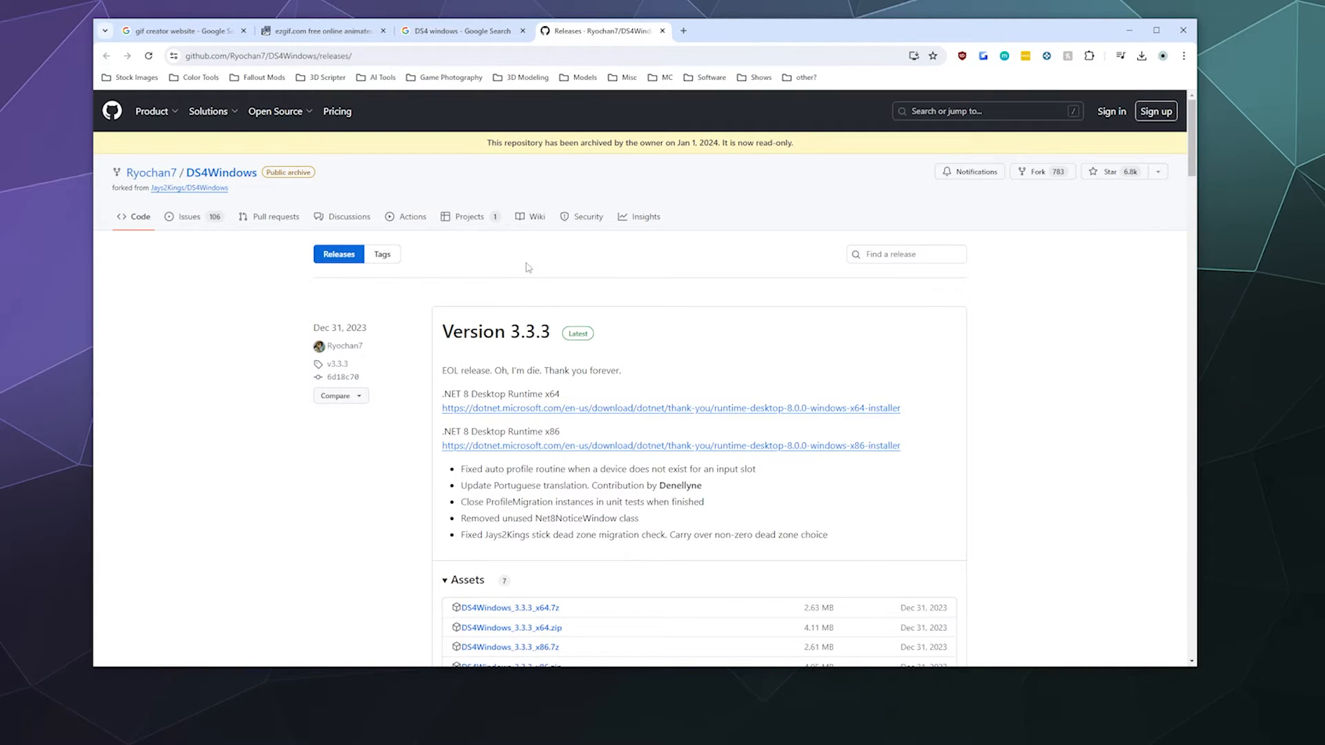
{"action": "scroll", "scroll_direction": "down", "scroll_amount": 3}
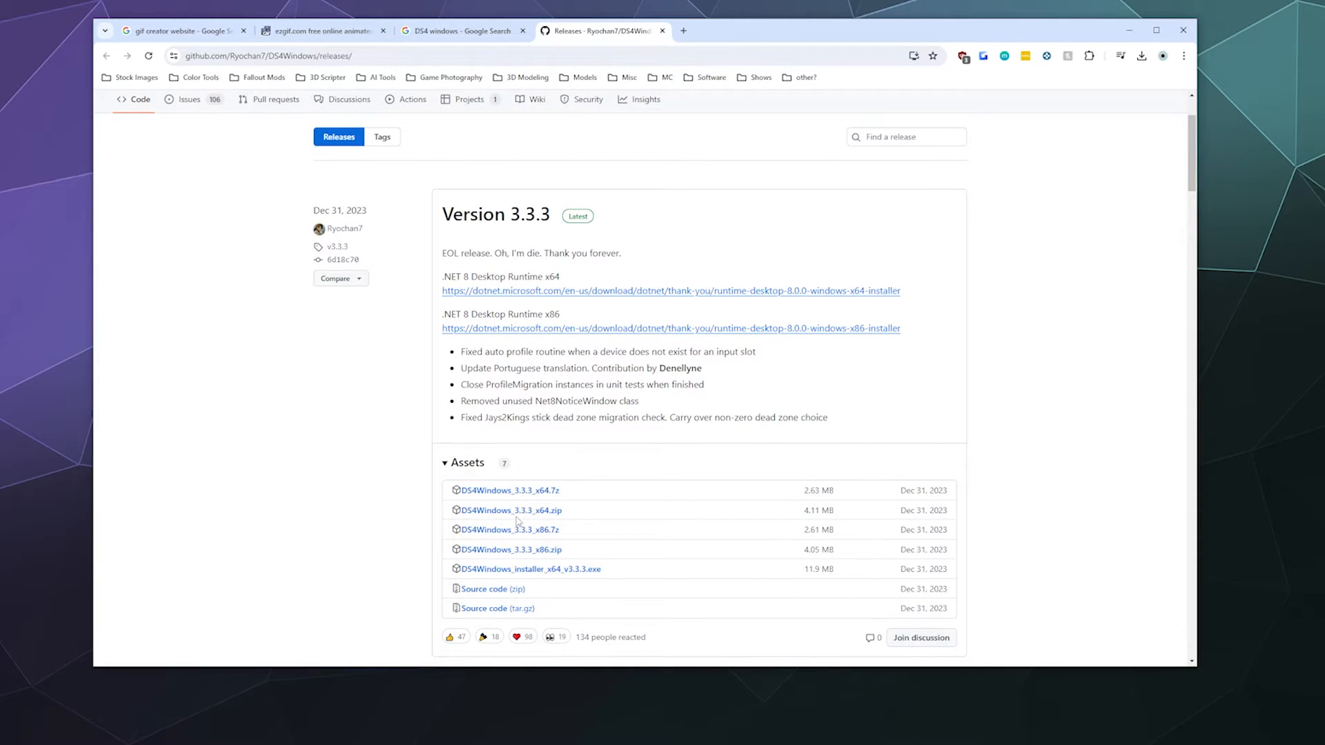
{"action": "mouse_move", "coordinate": [510, 511]}
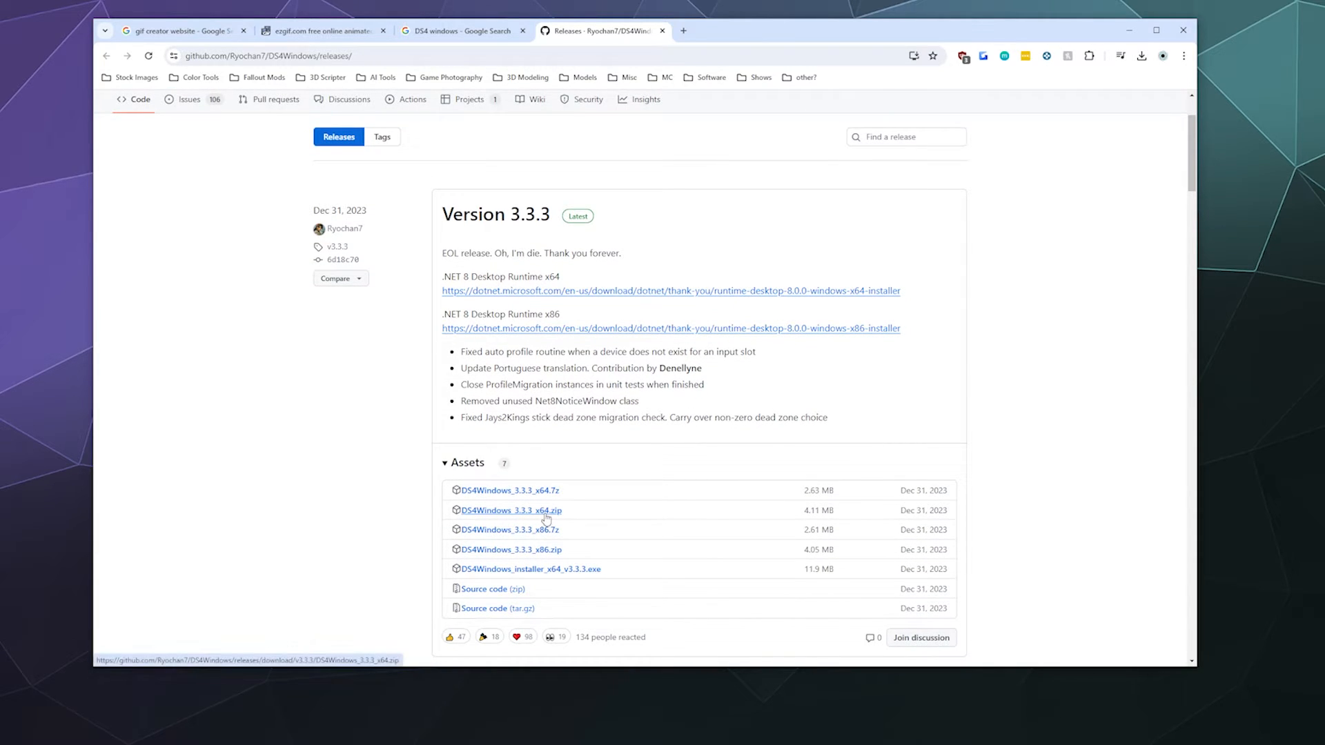
{"action": "left_click", "coordinate": [511, 510]}
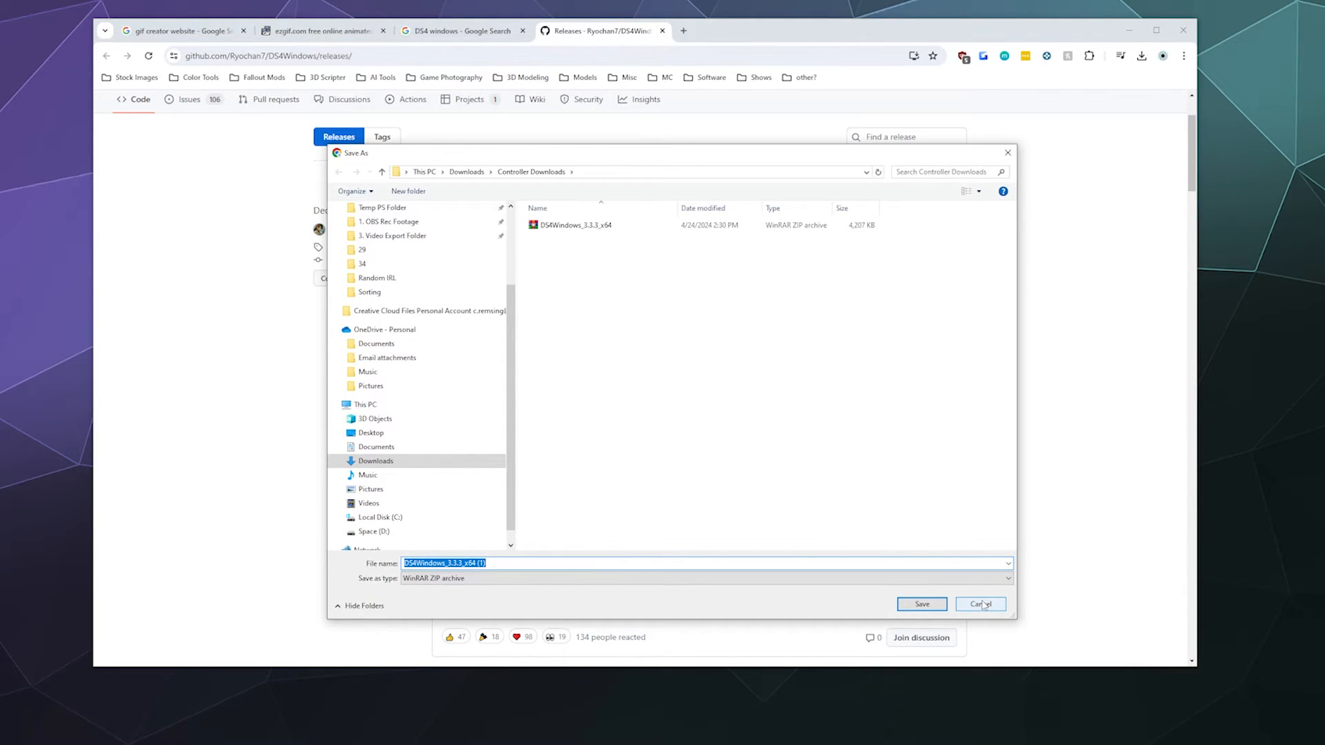
{"action": "left_click", "coordinate": [980, 605]}
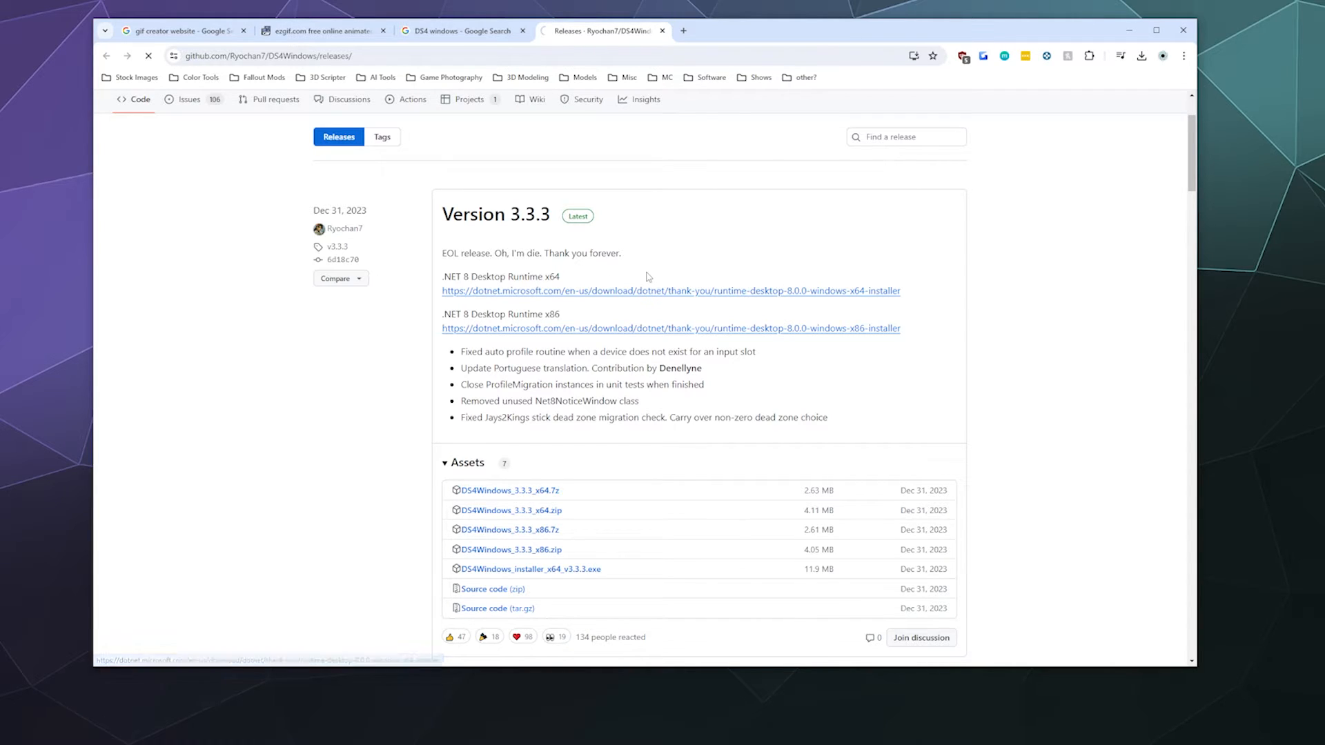
Start the .NET 8 desktop runtime x64 download and cancel saving it again
{"action": "left_click", "coordinate": [671, 291]}
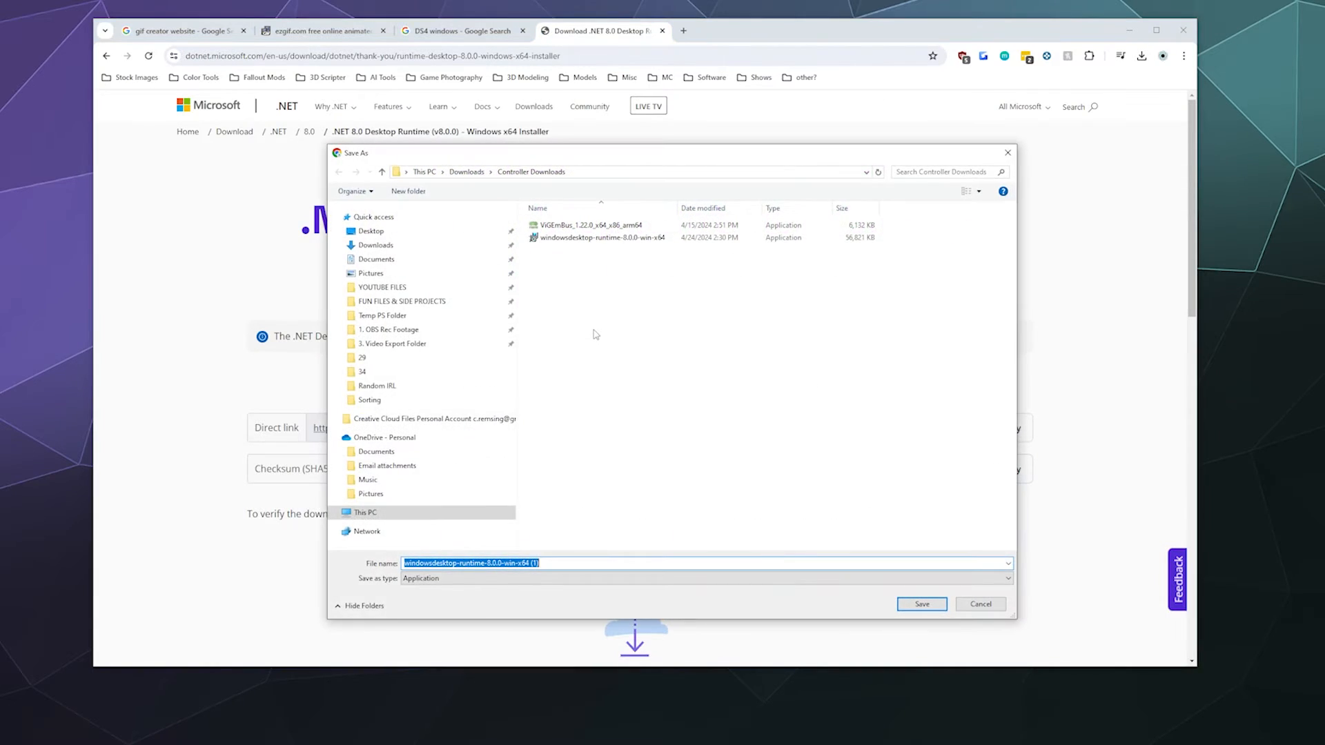
{"action": "left_click", "coordinate": [980, 603]}
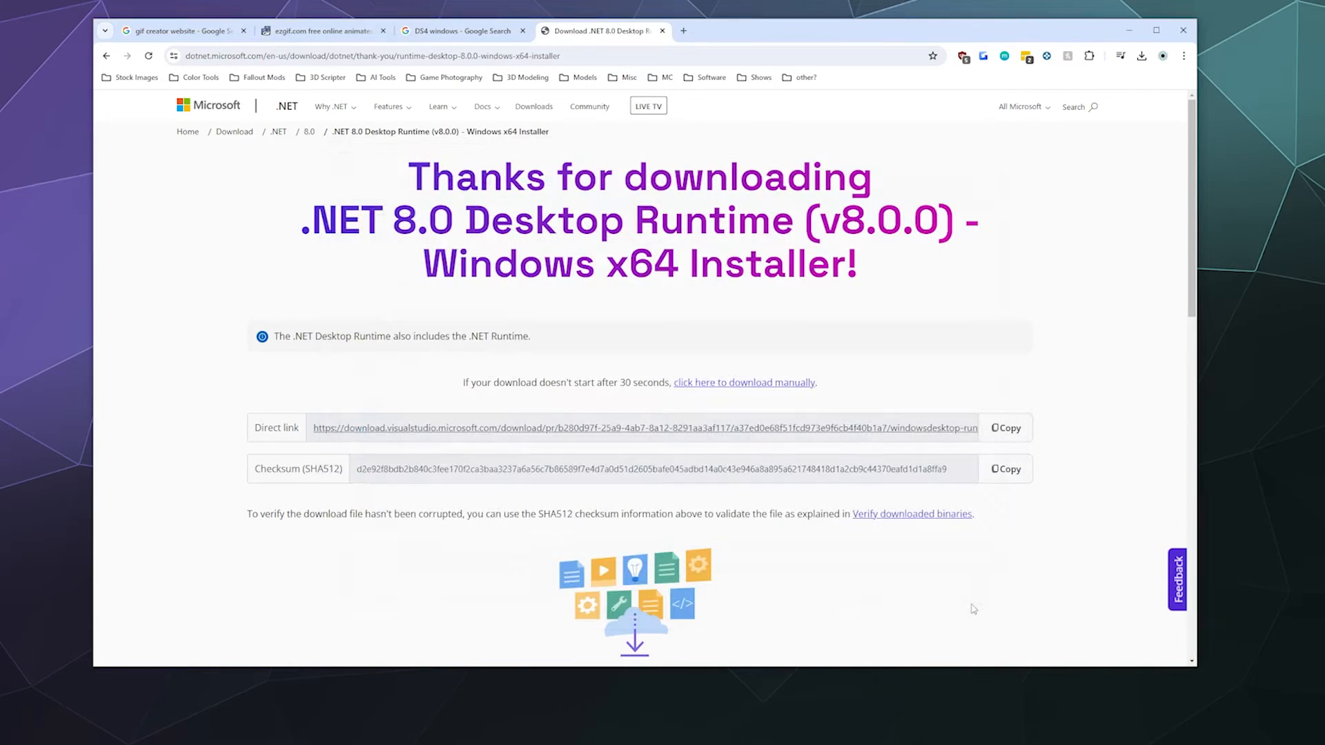
{"action": "mouse_move", "coordinate": [898, 341]}
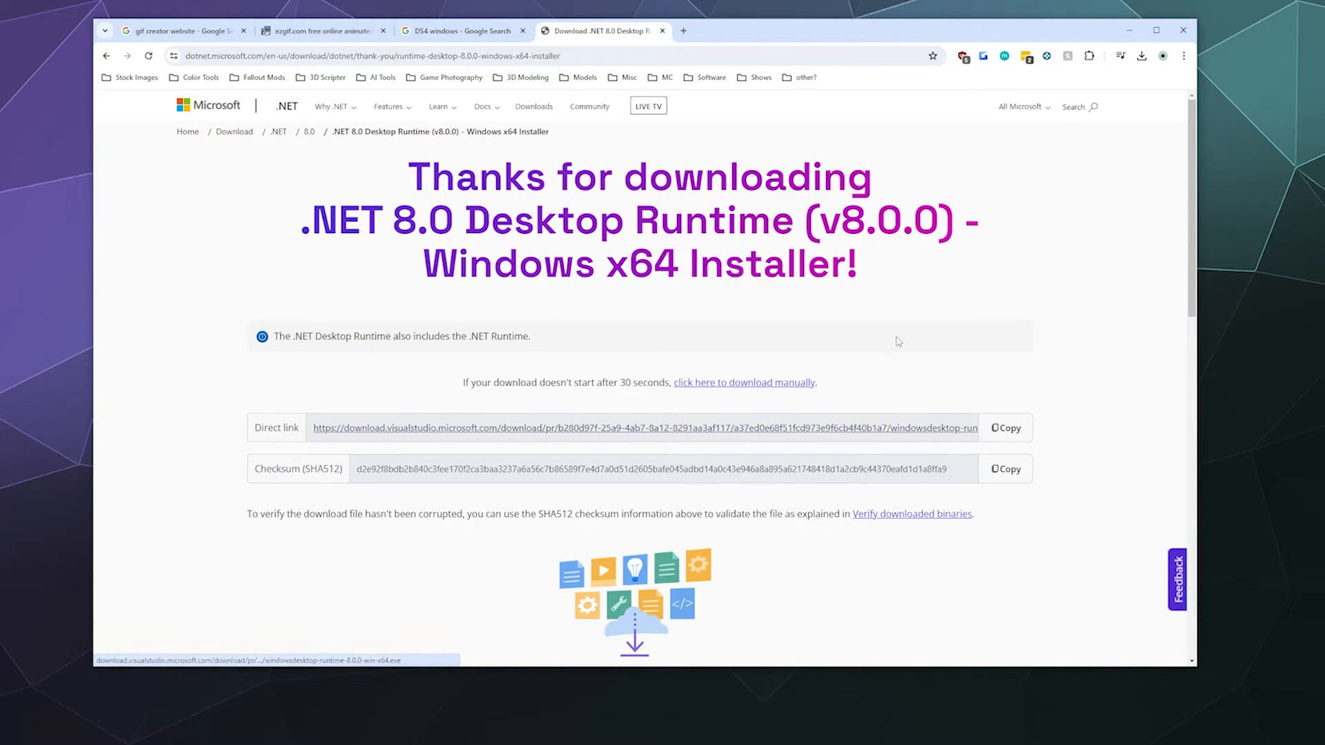
{"action": "mouse_move", "coordinate": [928, 372]}
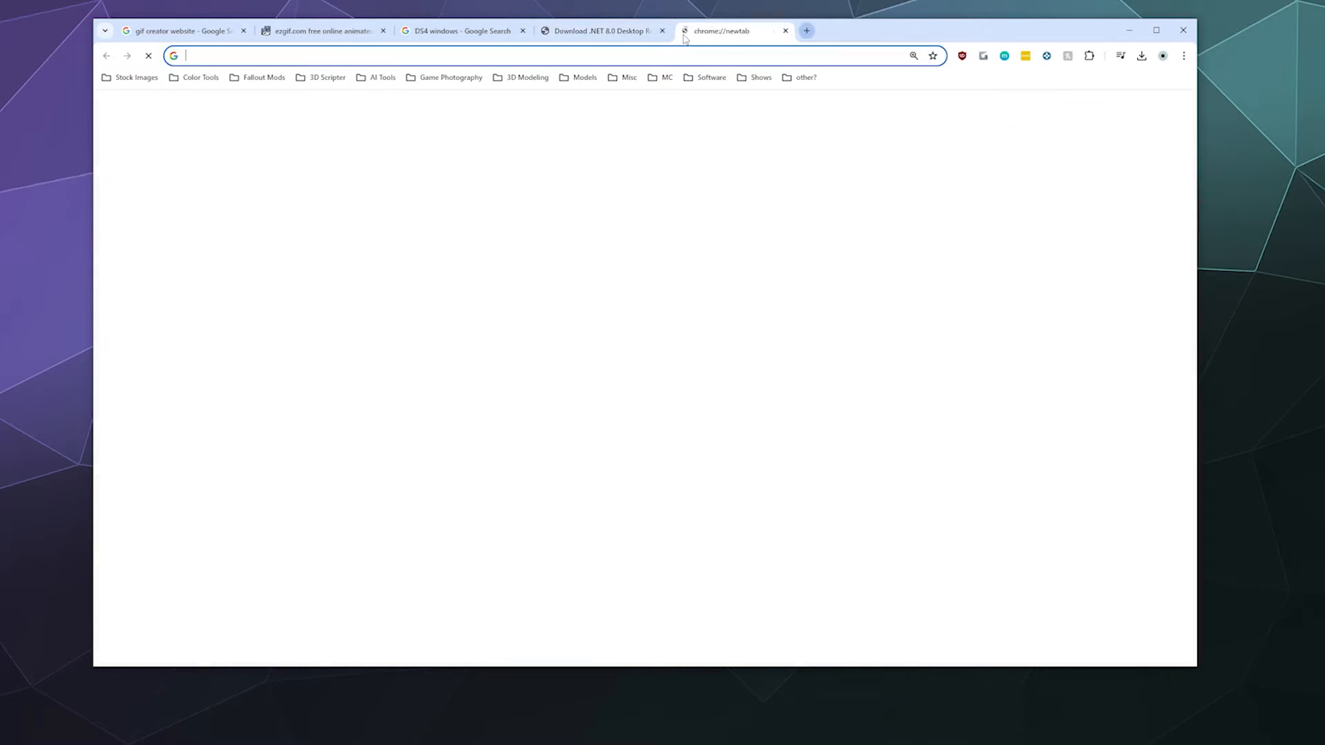
Search 'vigembus', reach the ViGEmBus 1.22.0 setup asset and cancel re-saving it
{"action": "type", "text": "vigembus"}
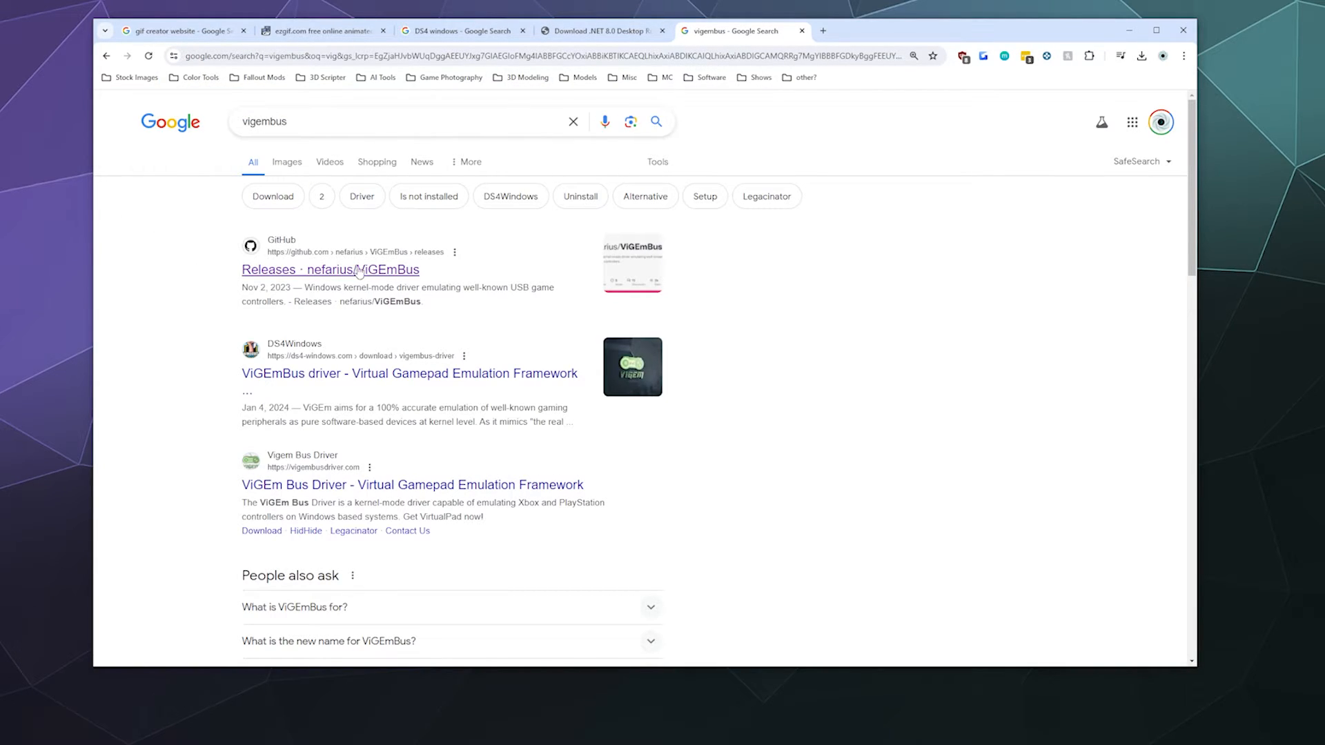
{"action": "left_click", "coordinate": [330, 269]}
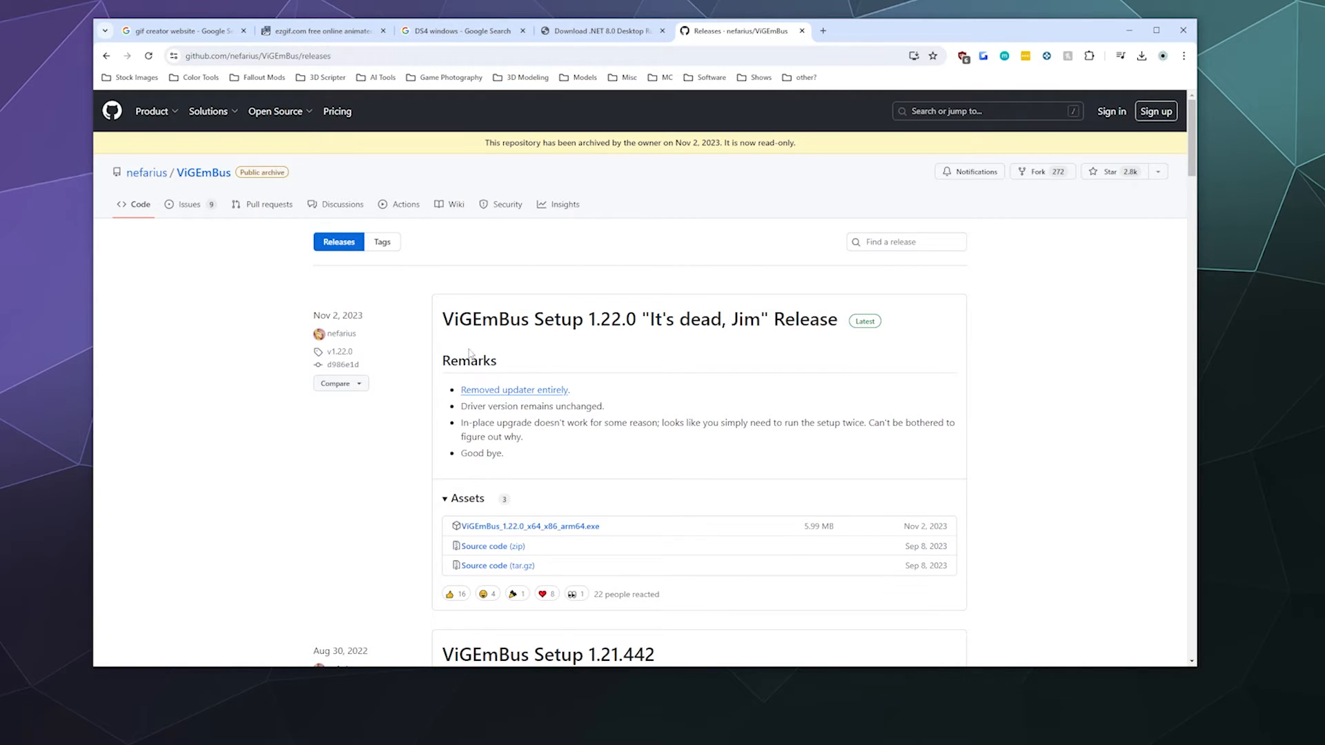
{"action": "scroll", "scroll_direction": "down", "scroll_amount": 3}
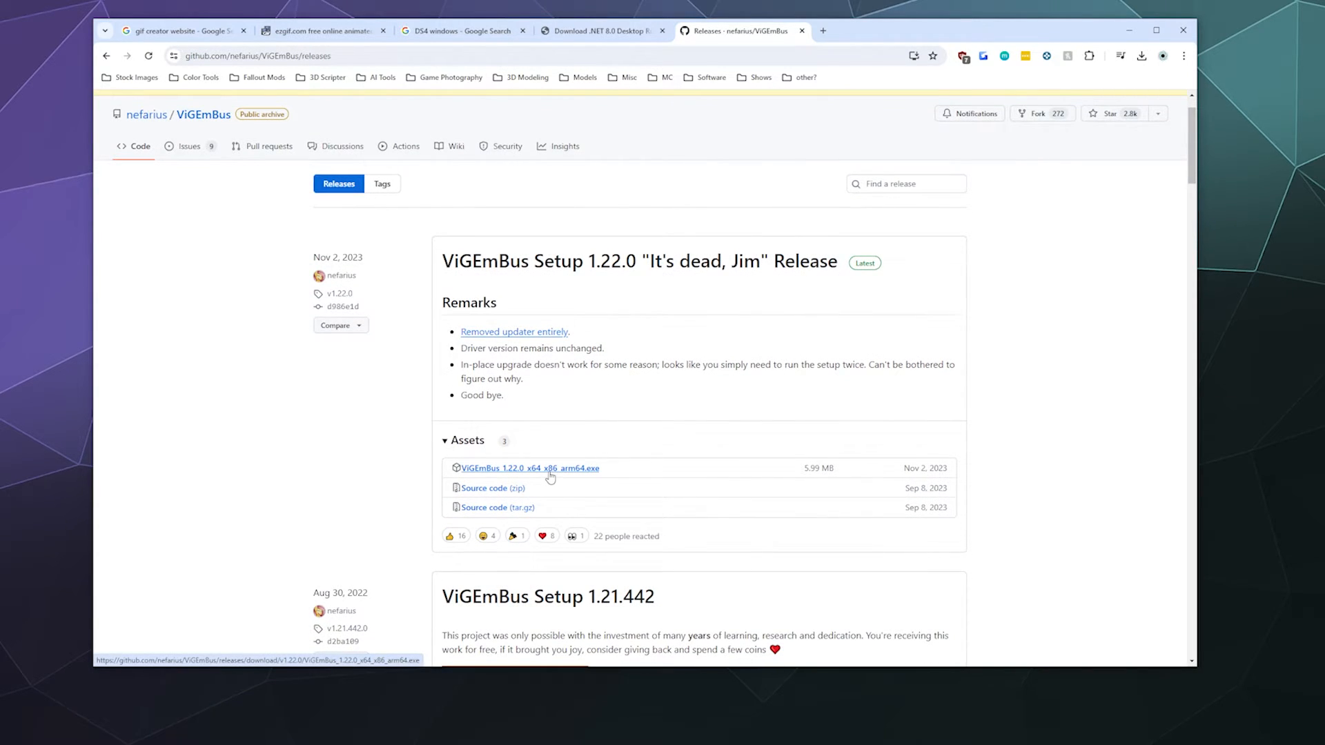
{"action": "left_click", "coordinate": [530, 468]}
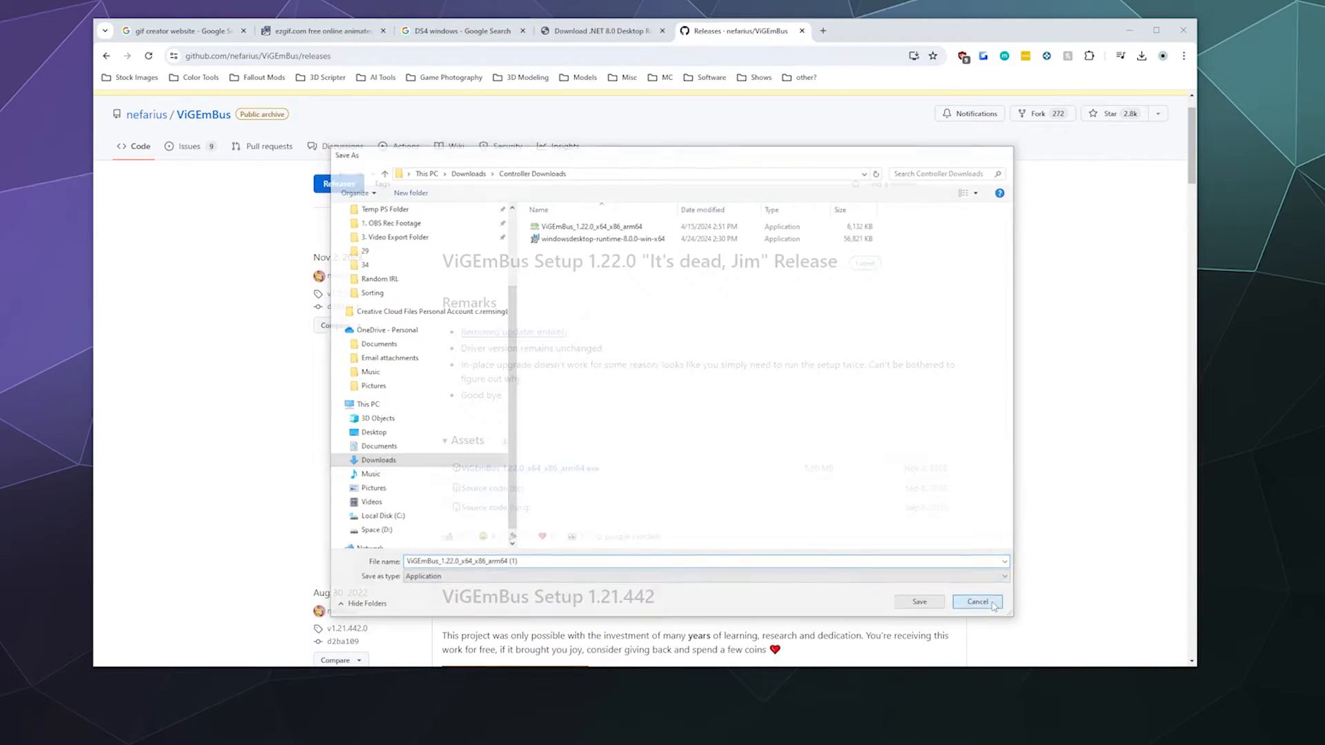
{"action": "left_click", "coordinate": [977, 602]}
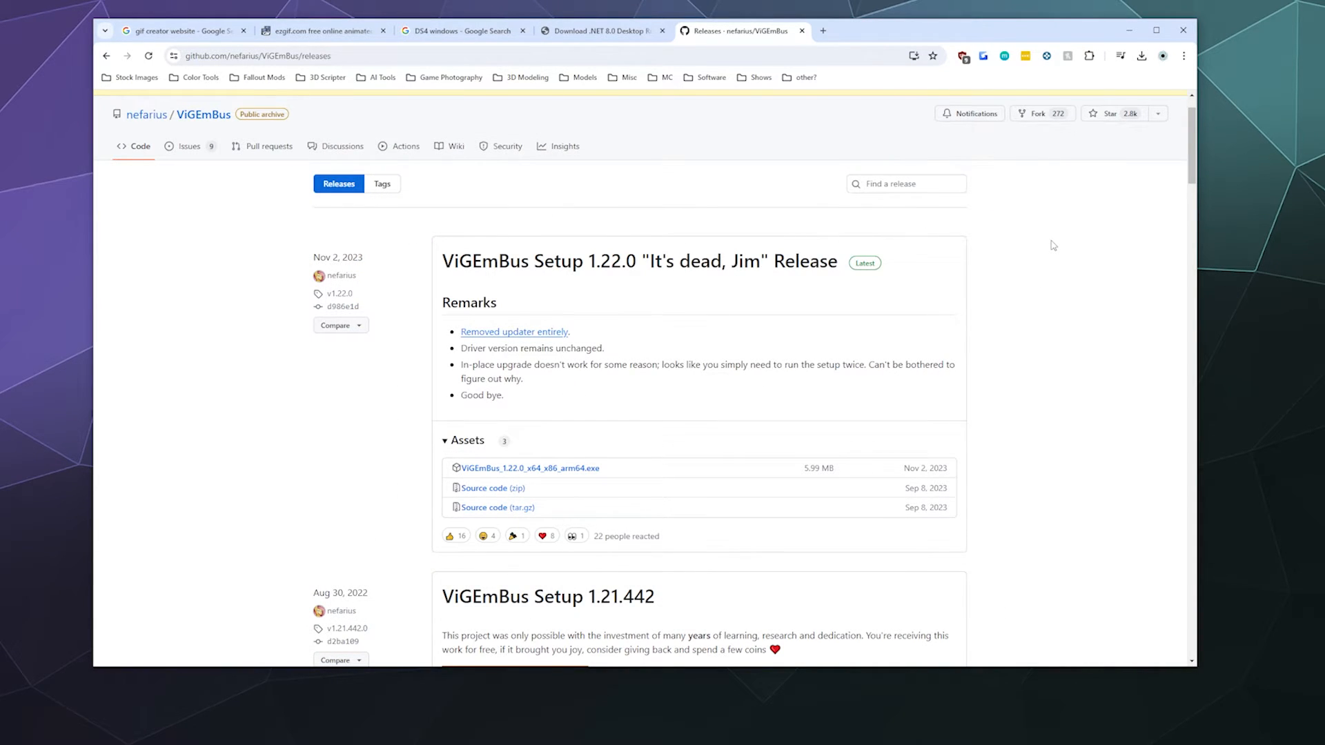
{"action": "mouse_move", "coordinate": [1048, 260]}
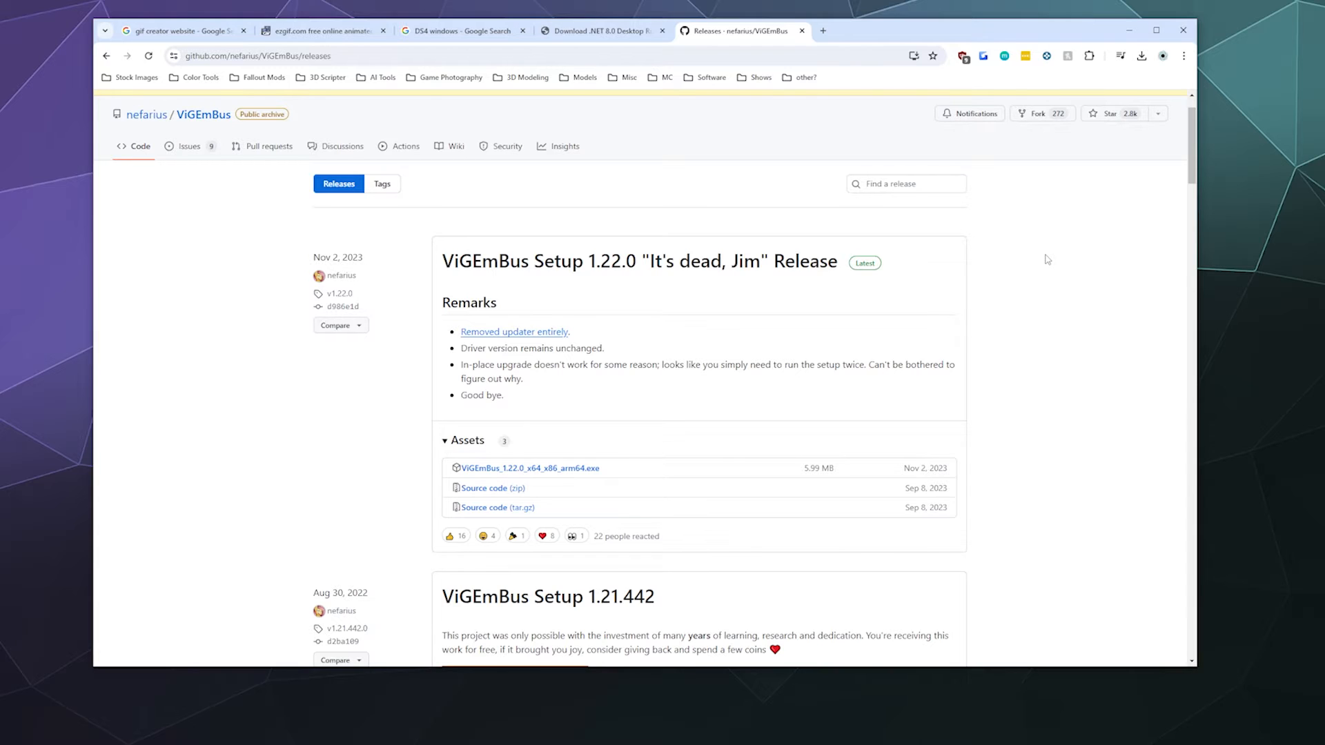
Run the .NET desktop runtime installer from Controller Downloads and cancel it as already installed
{"action": "left_click", "coordinate": [1141, 55]}
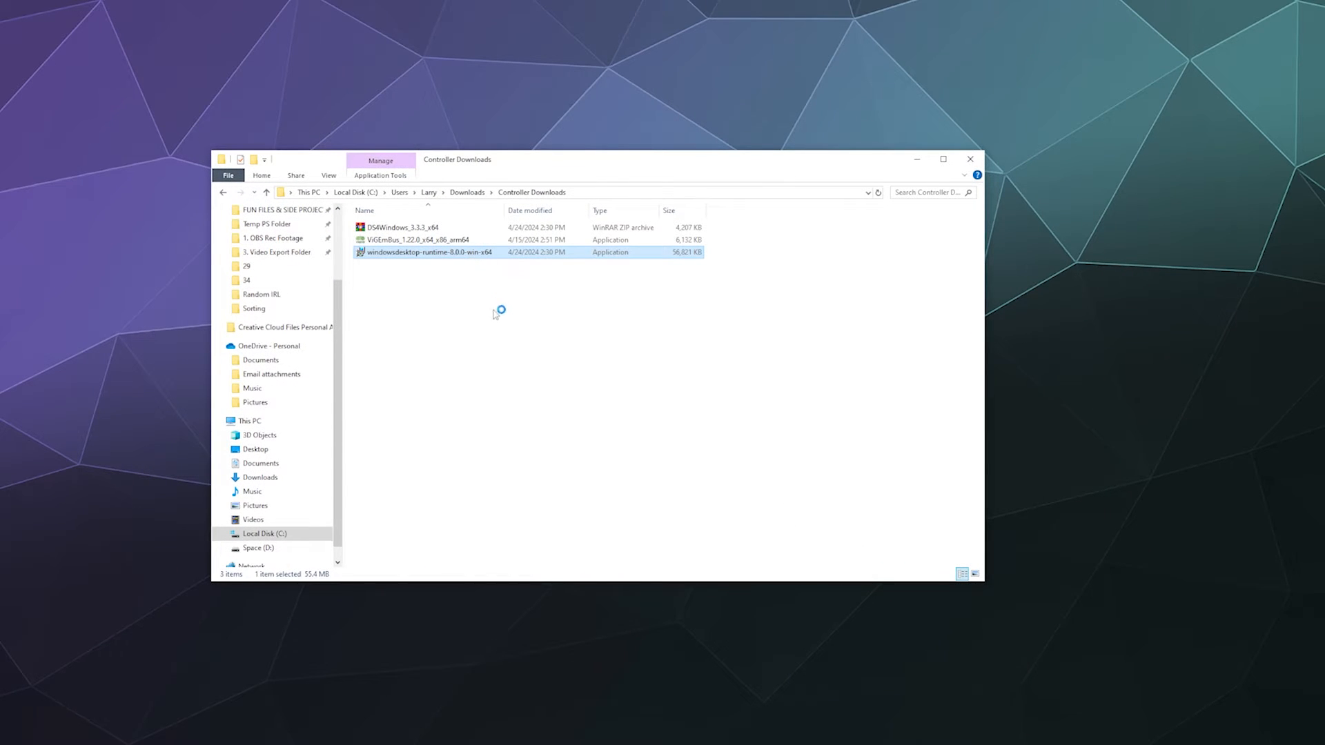
{"action": "double_click", "coordinate": [429, 251]}
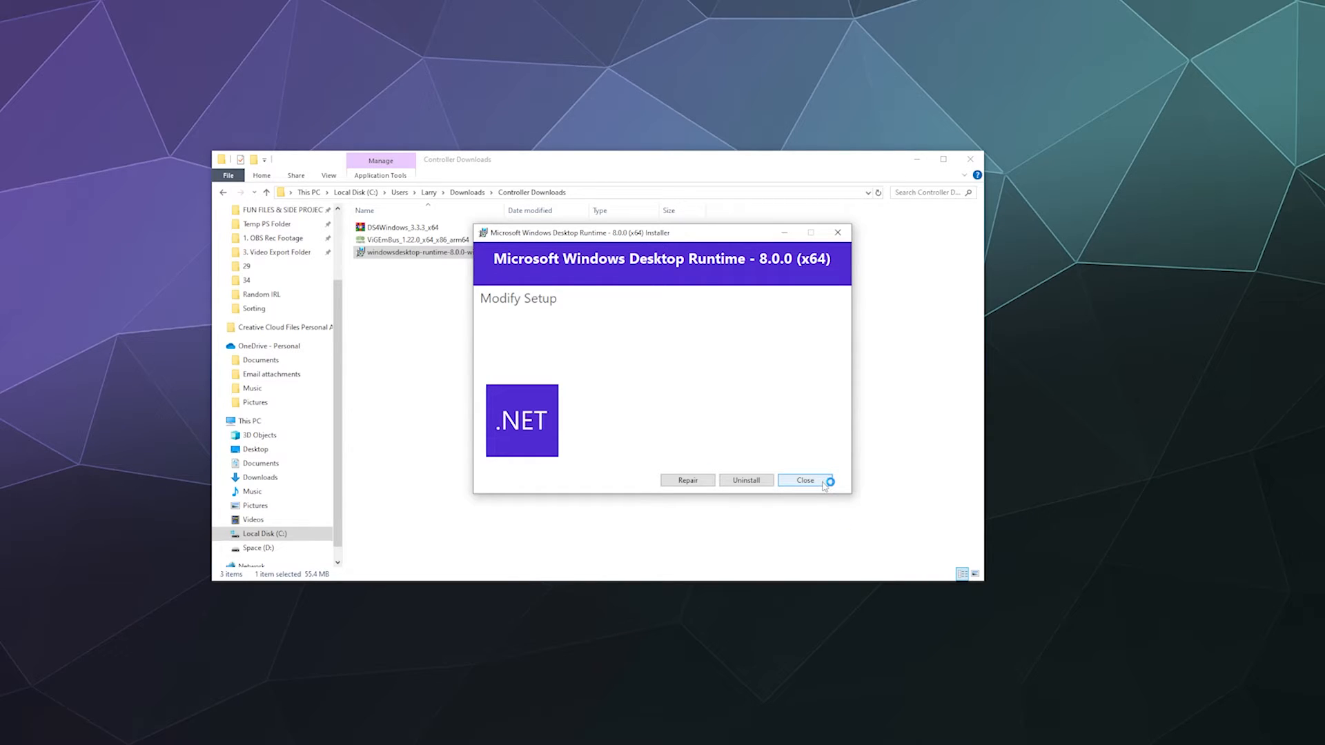
{"action": "left_click", "coordinate": [804, 481]}
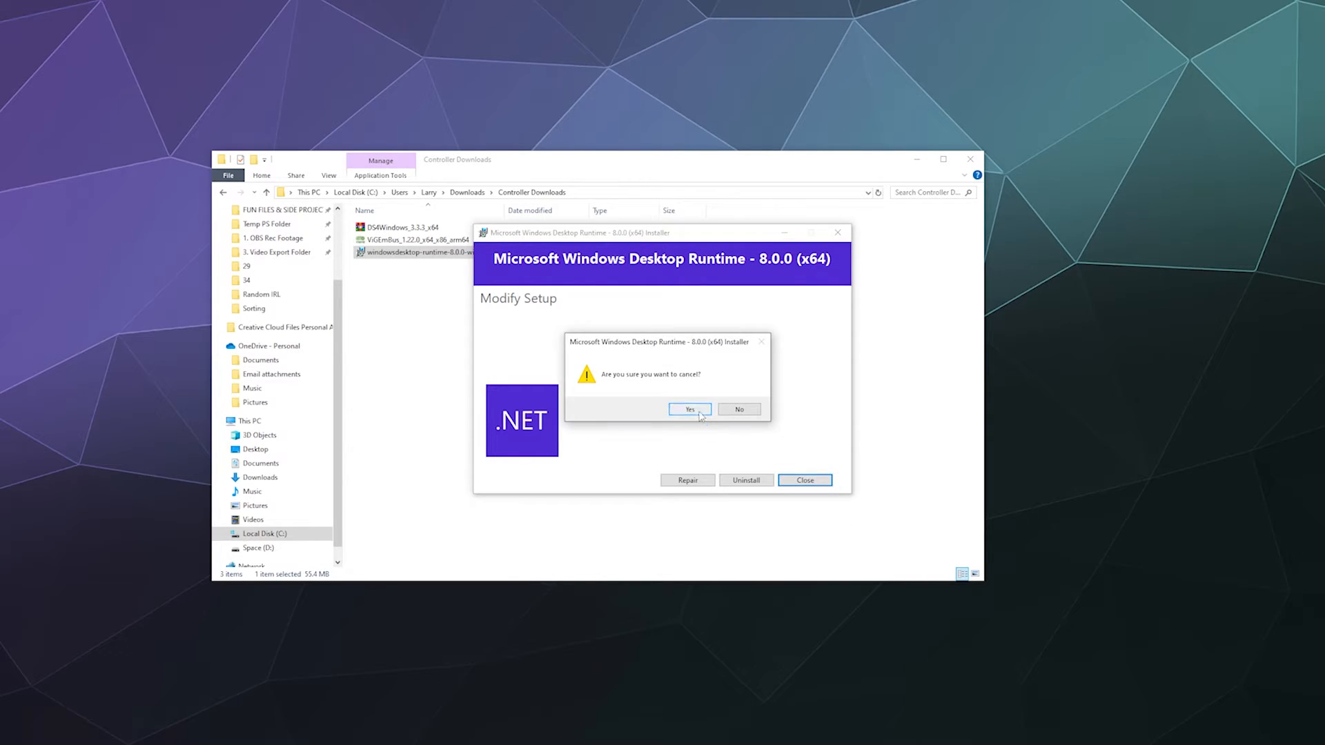
{"action": "left_click", "coordinate": [690, 409]}
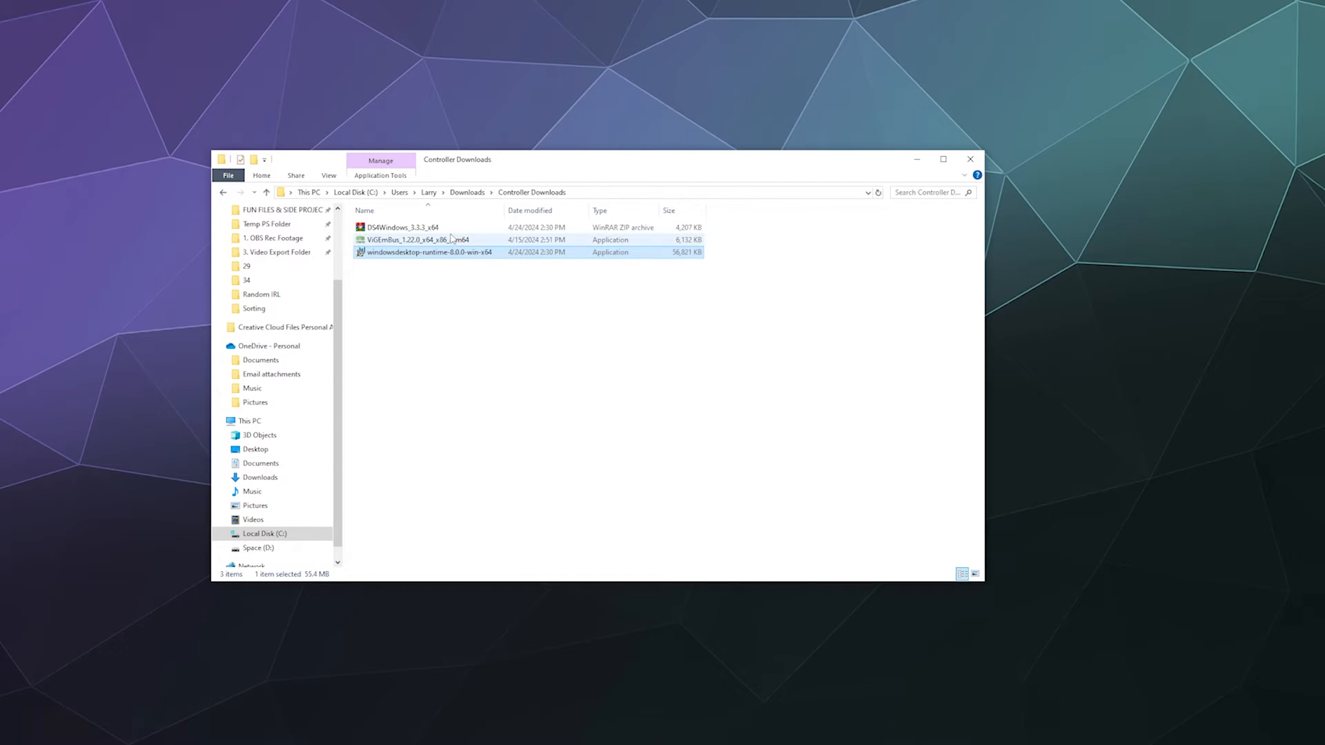
Select the ViGEmBus installer file, then clear the selection
{"action": "left_click", "coordinate": [415, 240]}
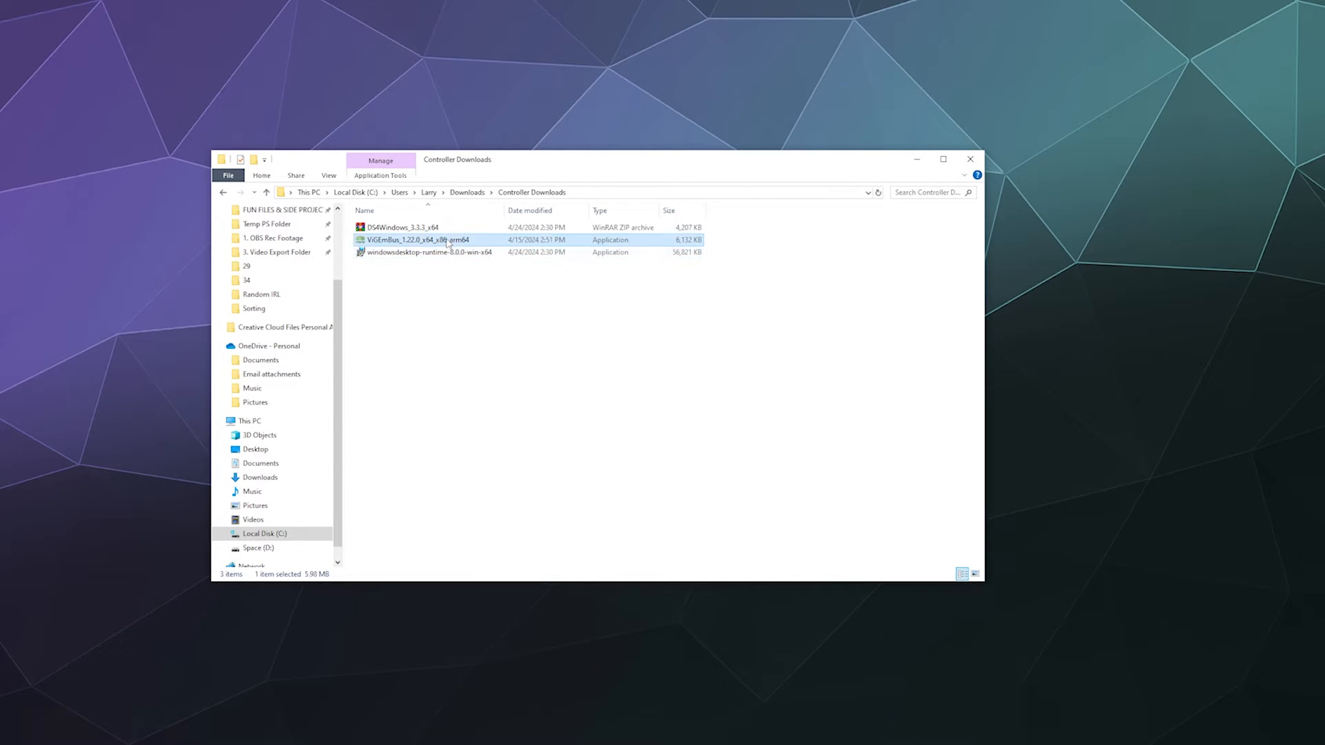
{"action": "left_click", "coordinate": [414, 304]}
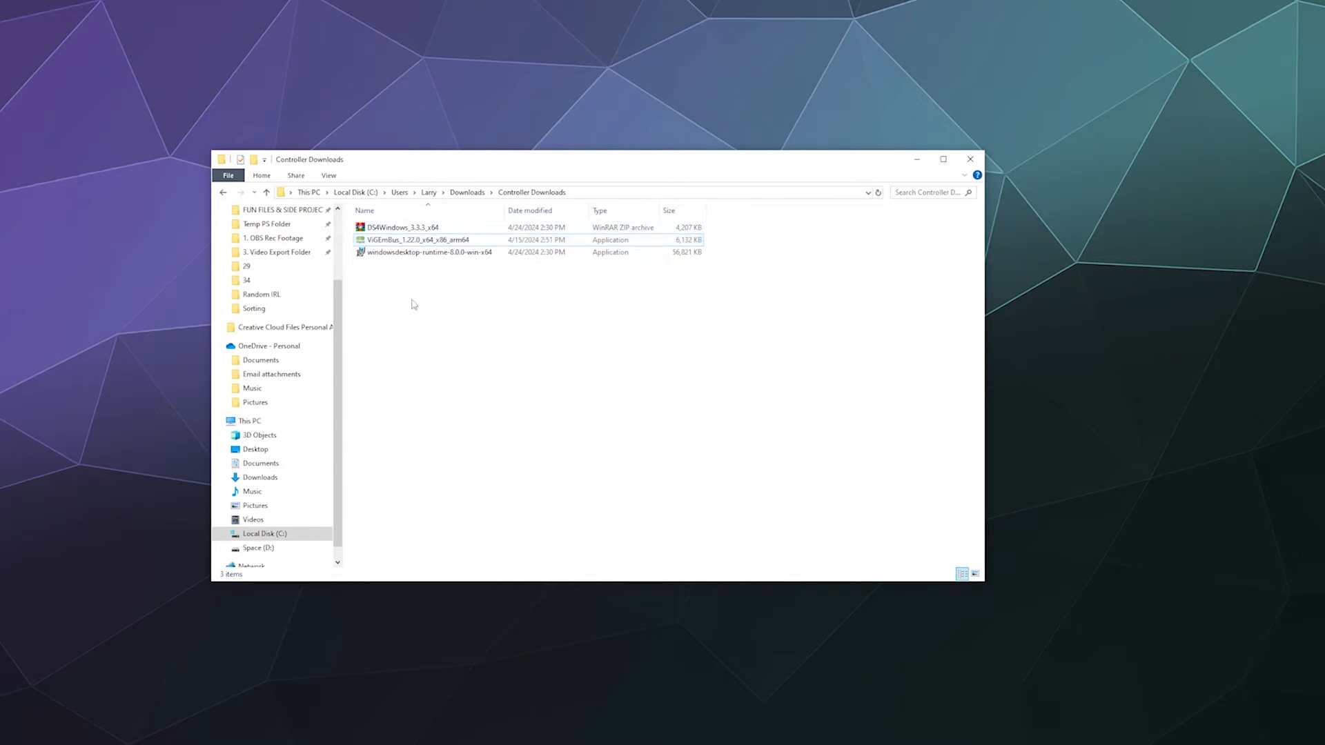
Extract DS4Windows_3.3.3_x64.zip into its own DS4Windows_3.3.3_x64 folder
{"action": "right_click", "coordinate": [402, 228]}
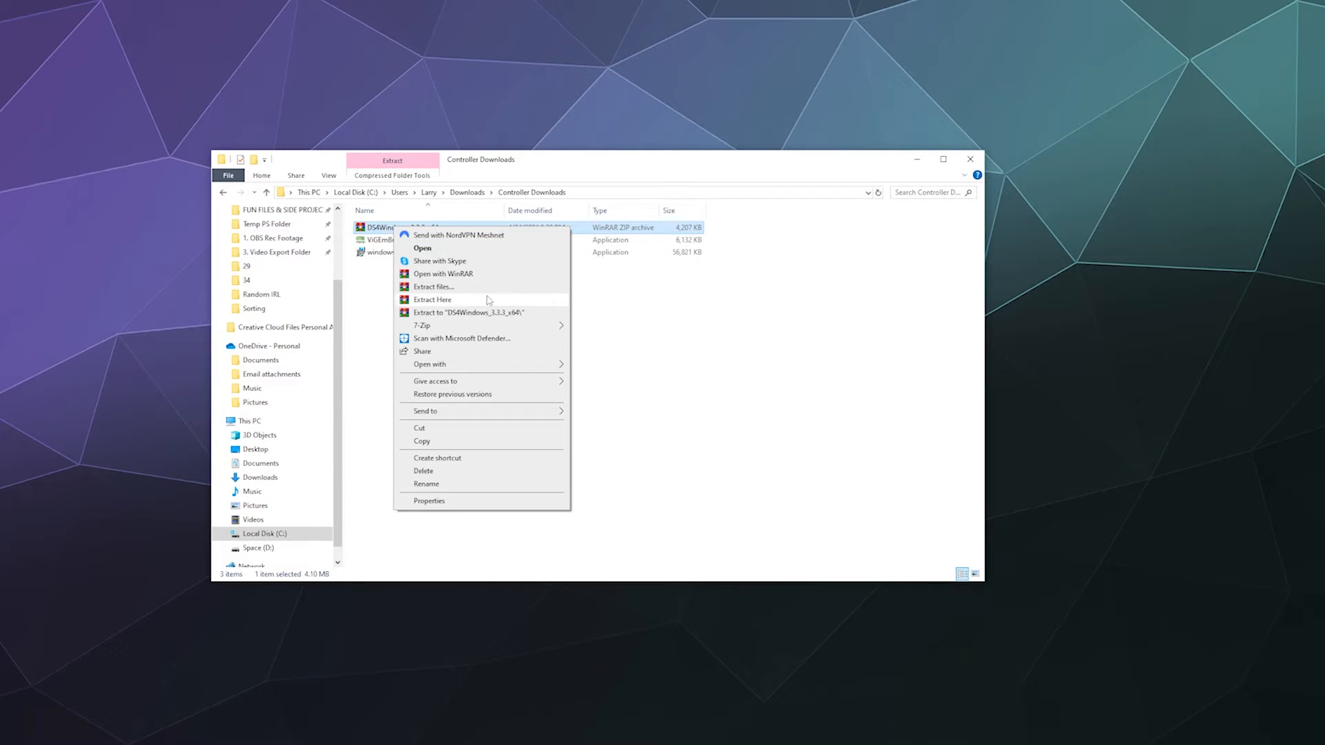
{"action": "mouse_move", "coordinate": [457, 319]}
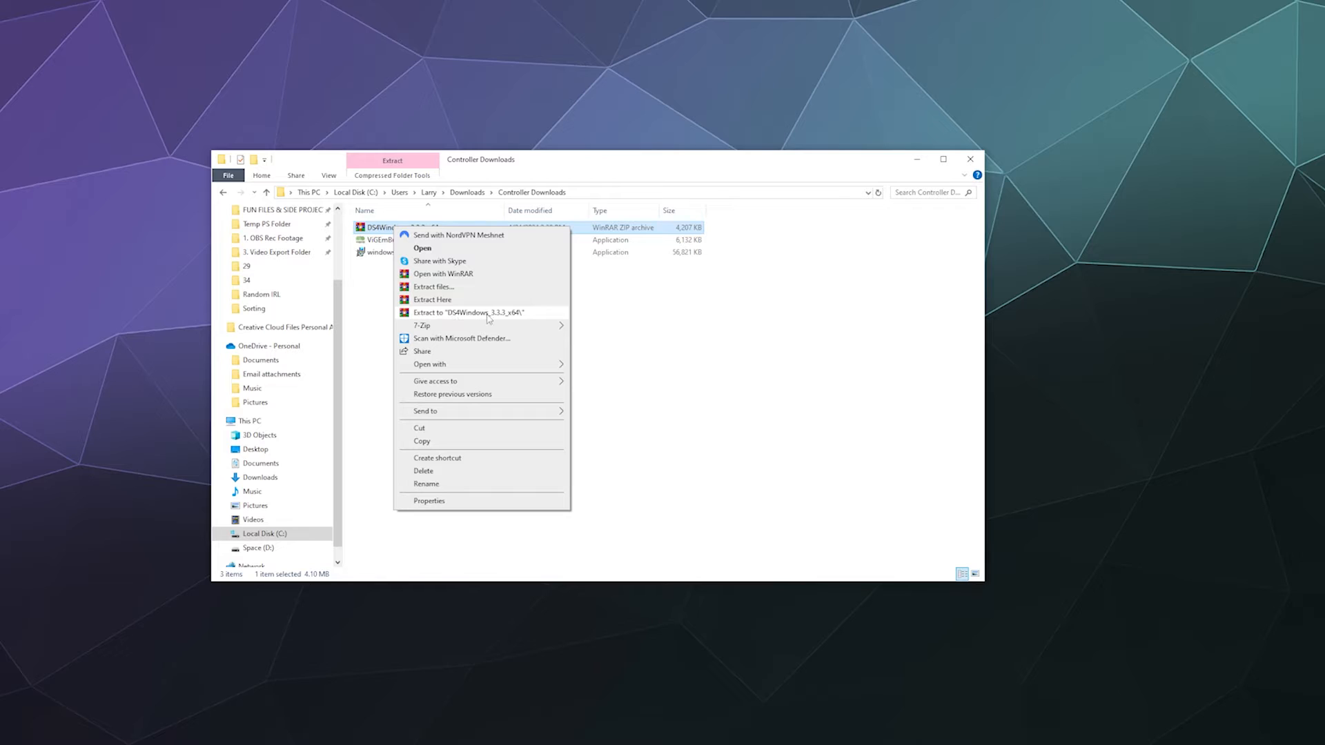
{"action": "left_click", "coordinate": [471, 313]}
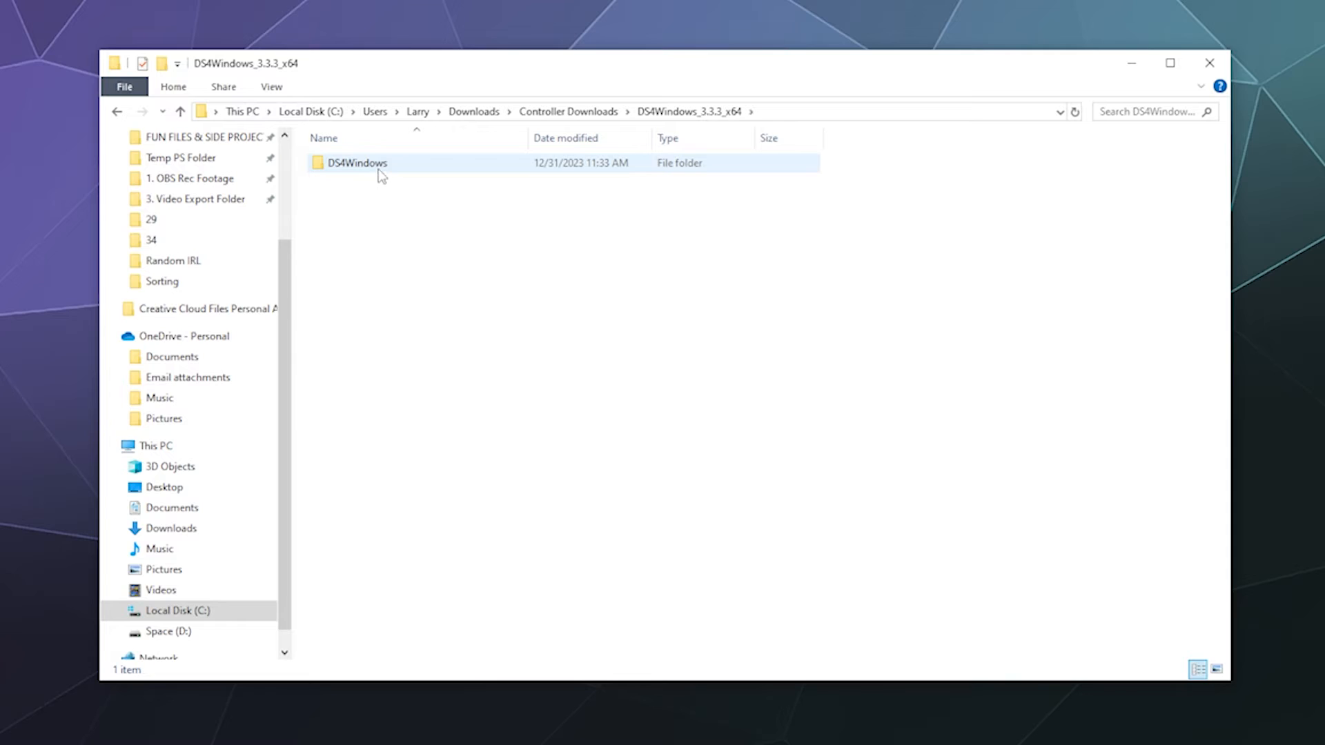
Enter the extracted DS4Windows folder and launch the DS4Windows application
{"action": "double_click", "coordinate": [356, 163]}
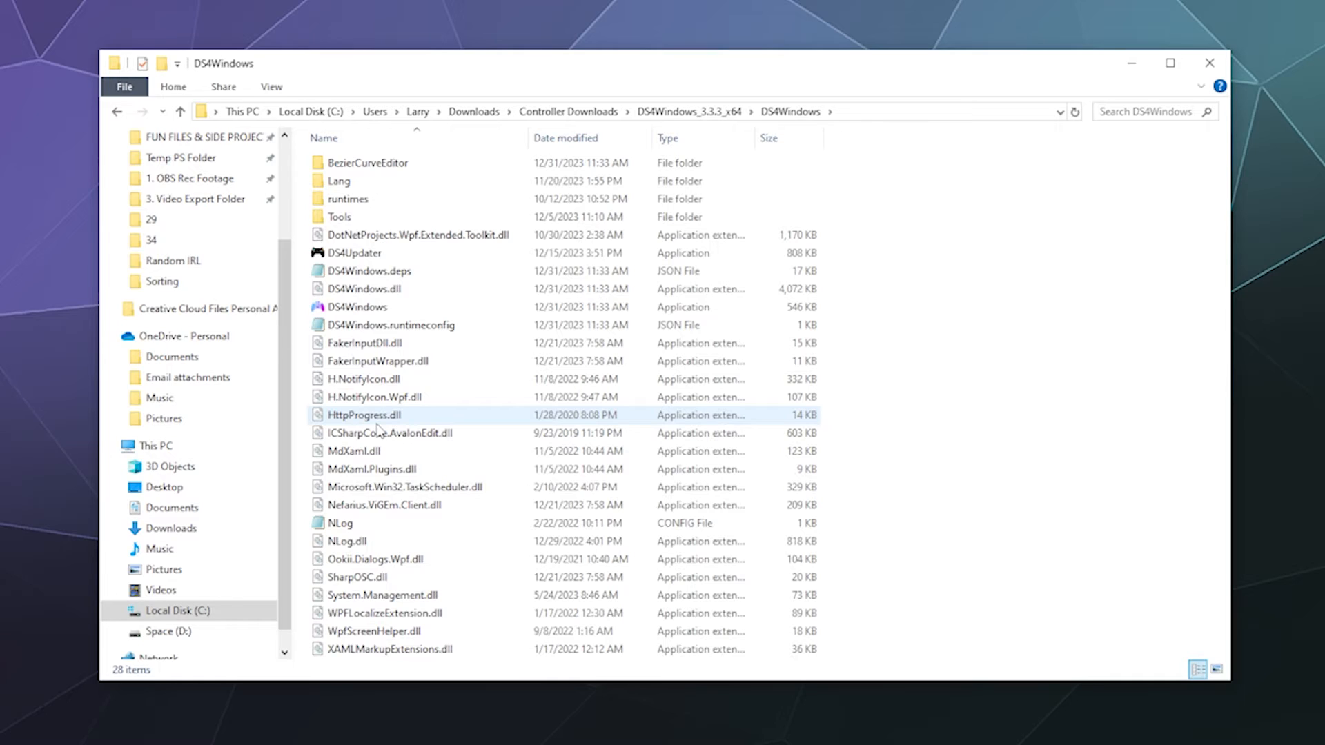
{"action": "left_click", "coordinate": [390, 432]}
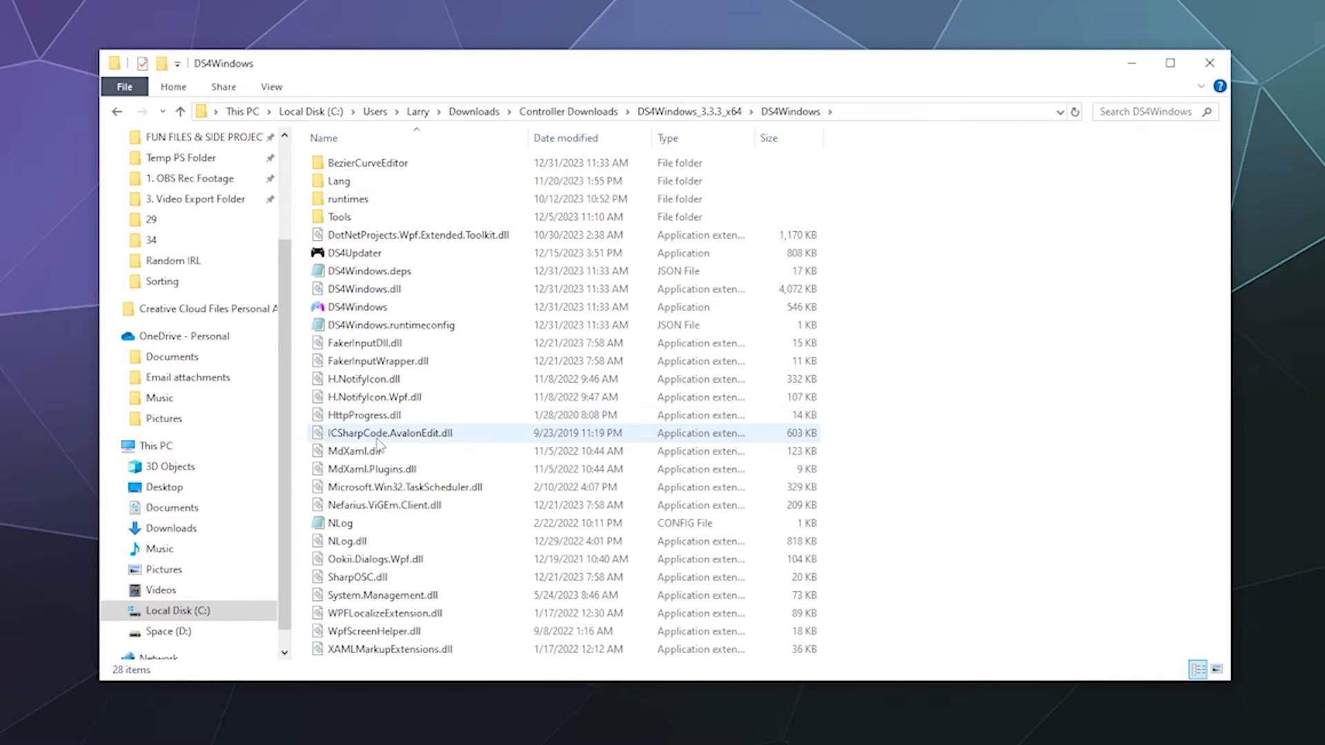
{"action": "mouse_move", "coordinate": [358, 307]}
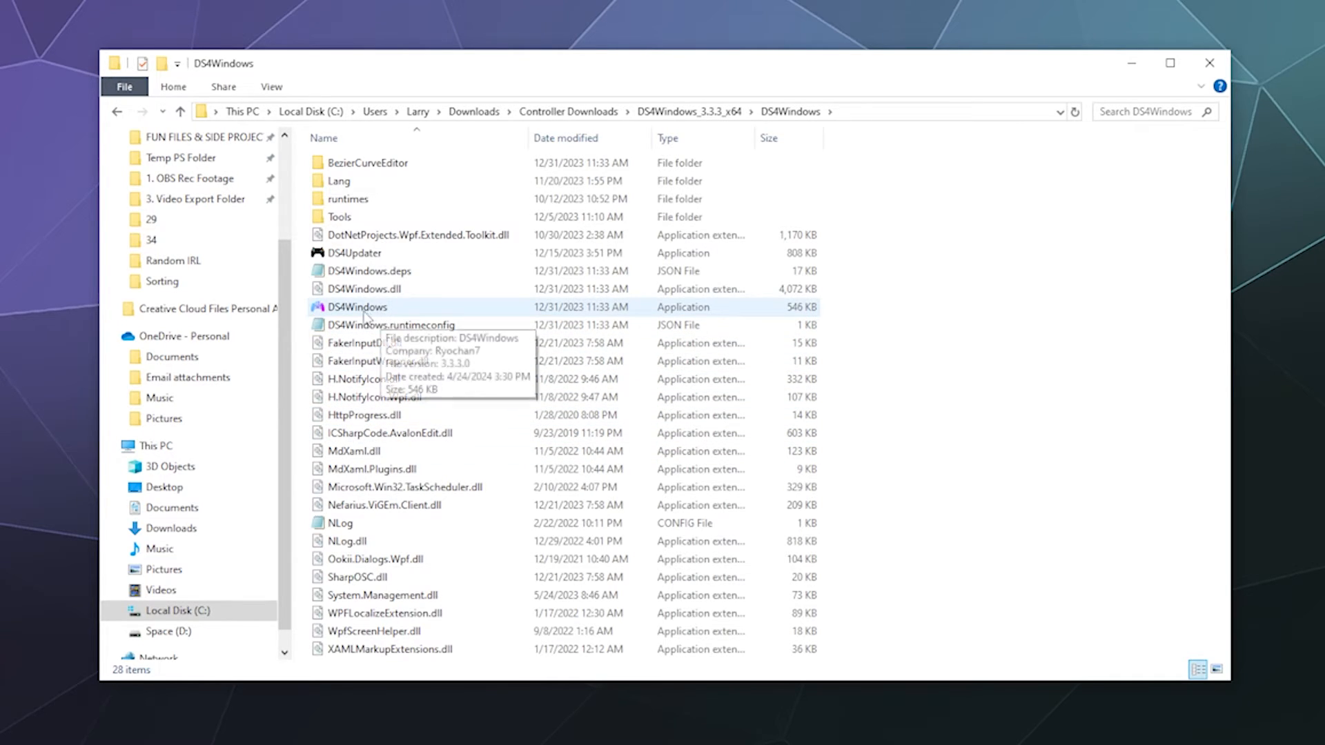
{"action": "left_click", "coordinate": [356, 306]}
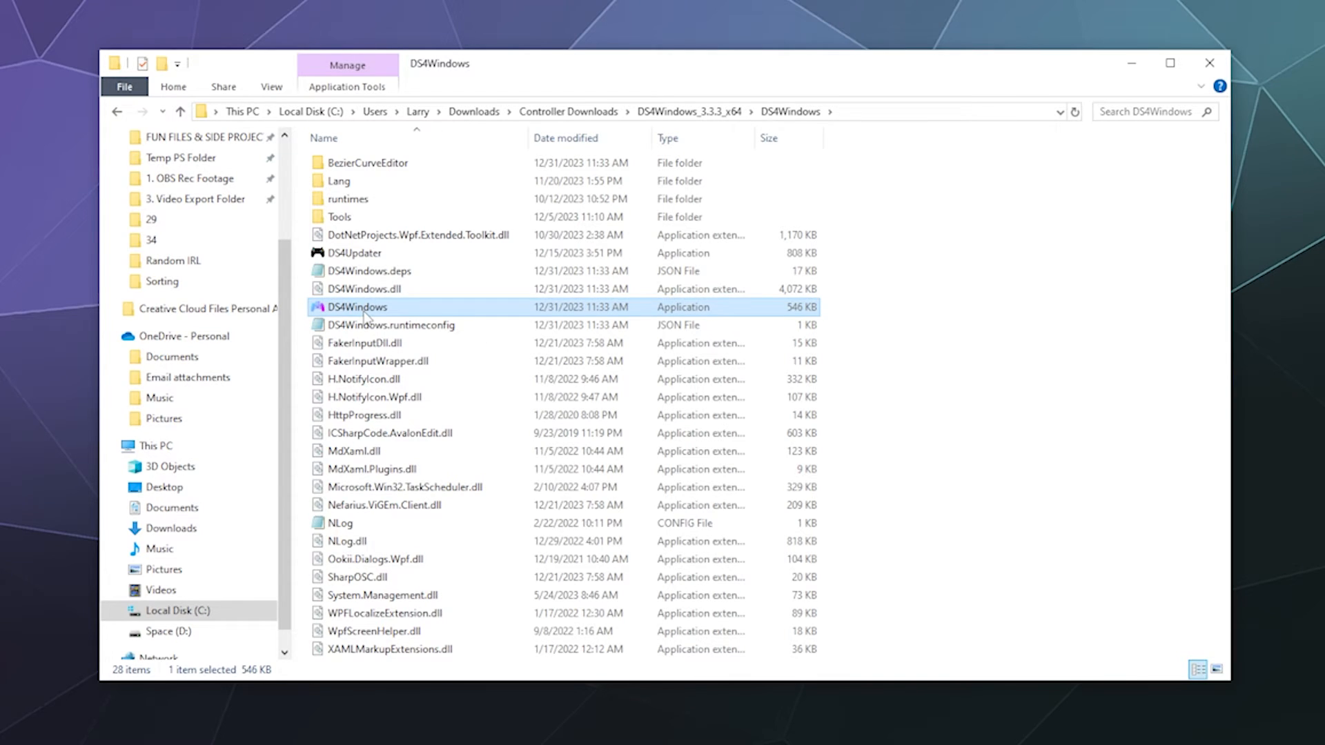
{"action": "mouse_move", "coordinate": [356, 306]}
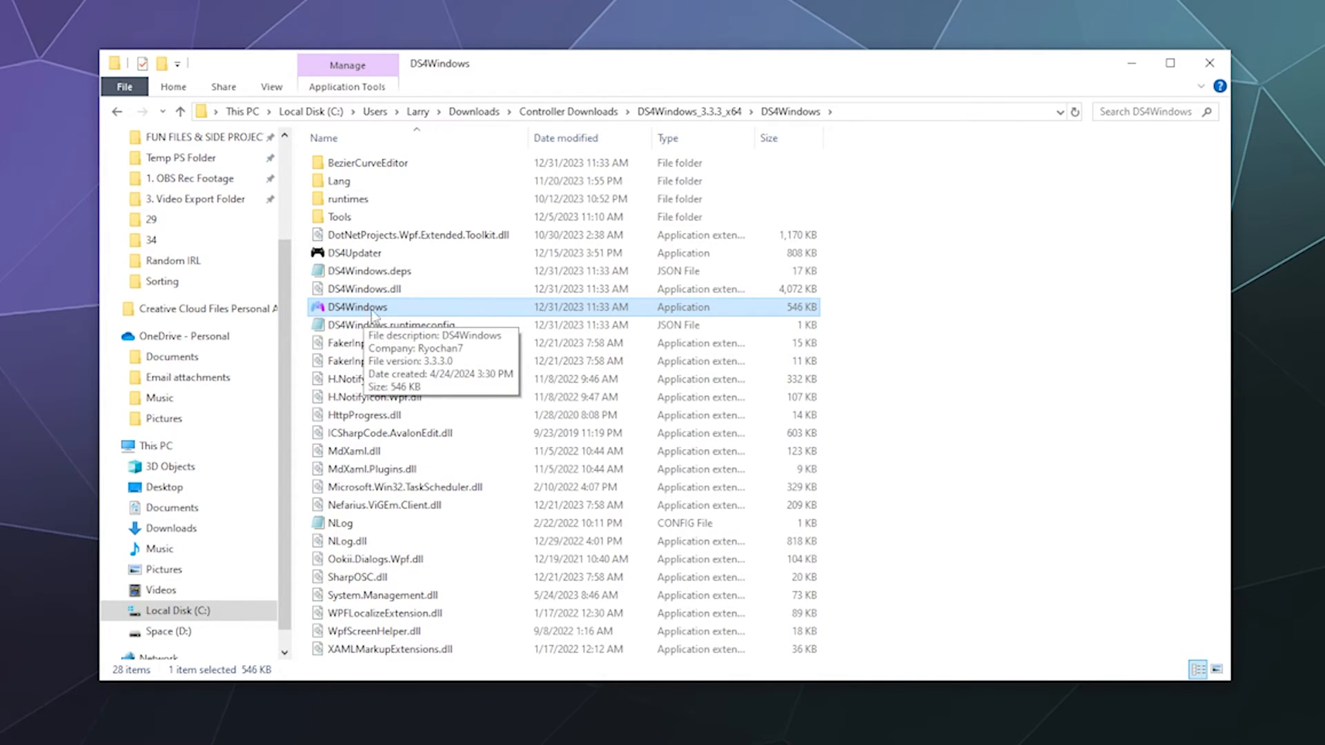
{"action": "mouse_move", "coordinate": [439, 315]}
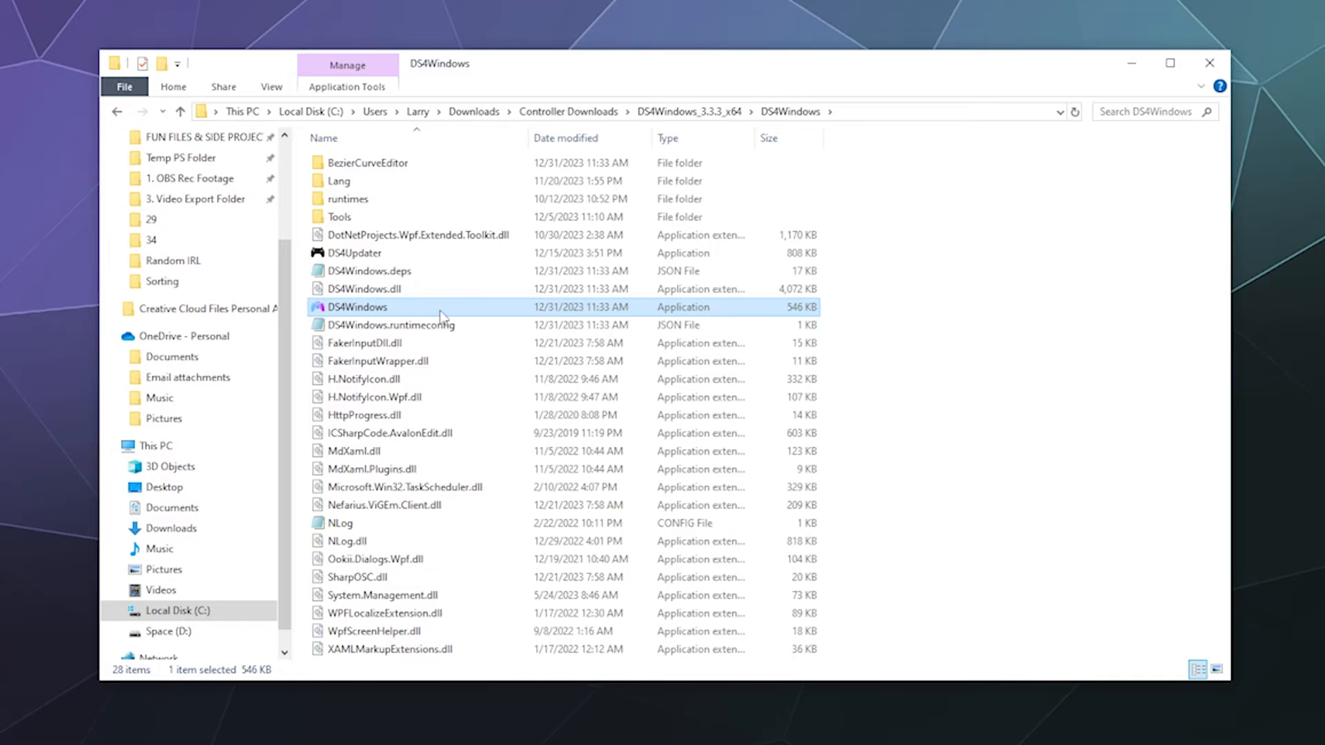
{"action": "double_click", "coordinate": [358, 307]}
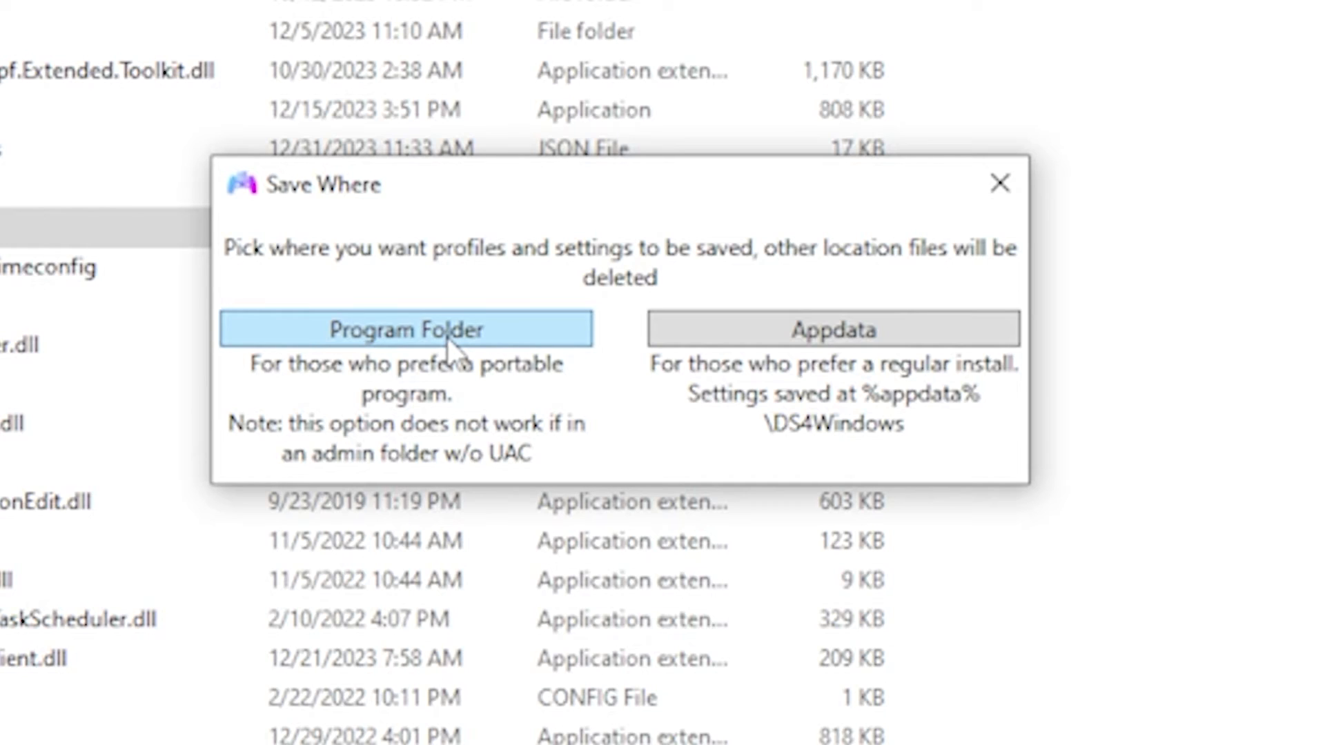
Choose Program Folder as the location for profiles and settings
{"action": "left_click", "coordinate": [403, 328]}
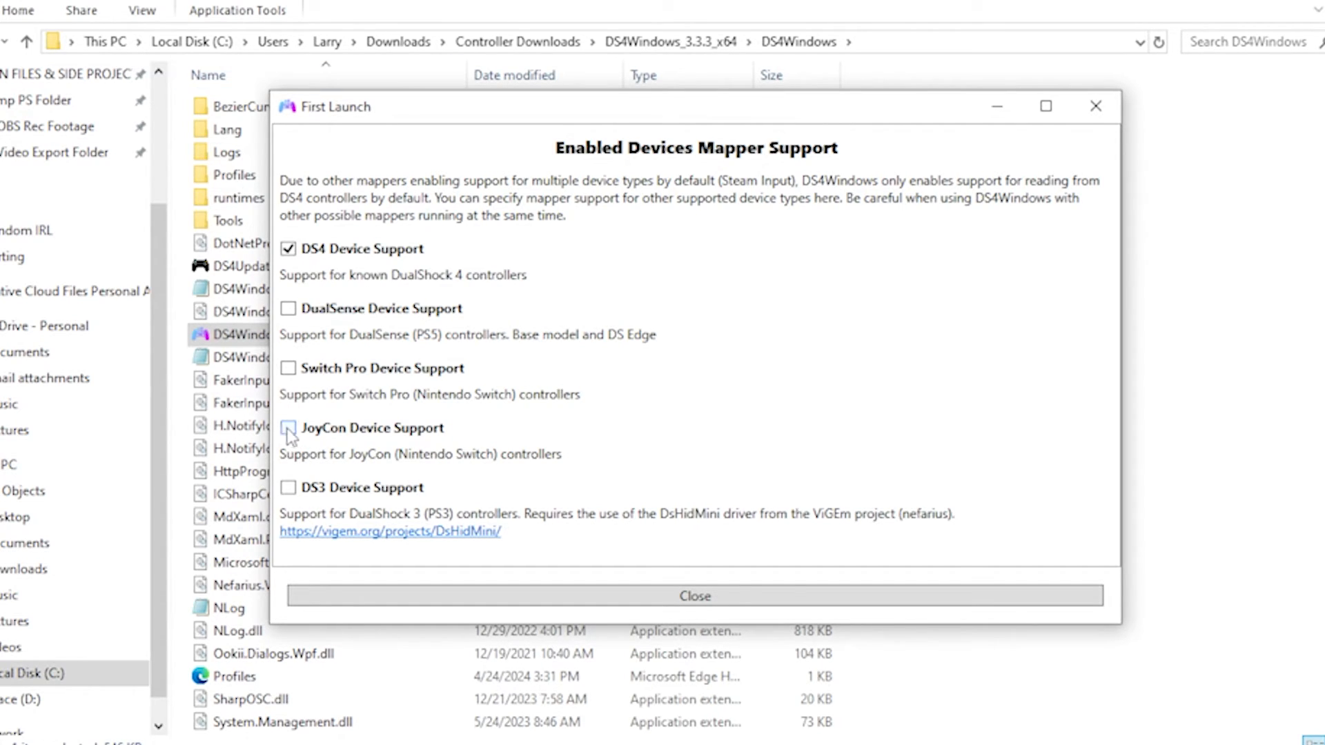
Tick JoyCon Device Support, untick DS4 Device Support, close setup and relaunch DS4Windows.exe
{"action": "left_click", "coordinate": [288, 428]}
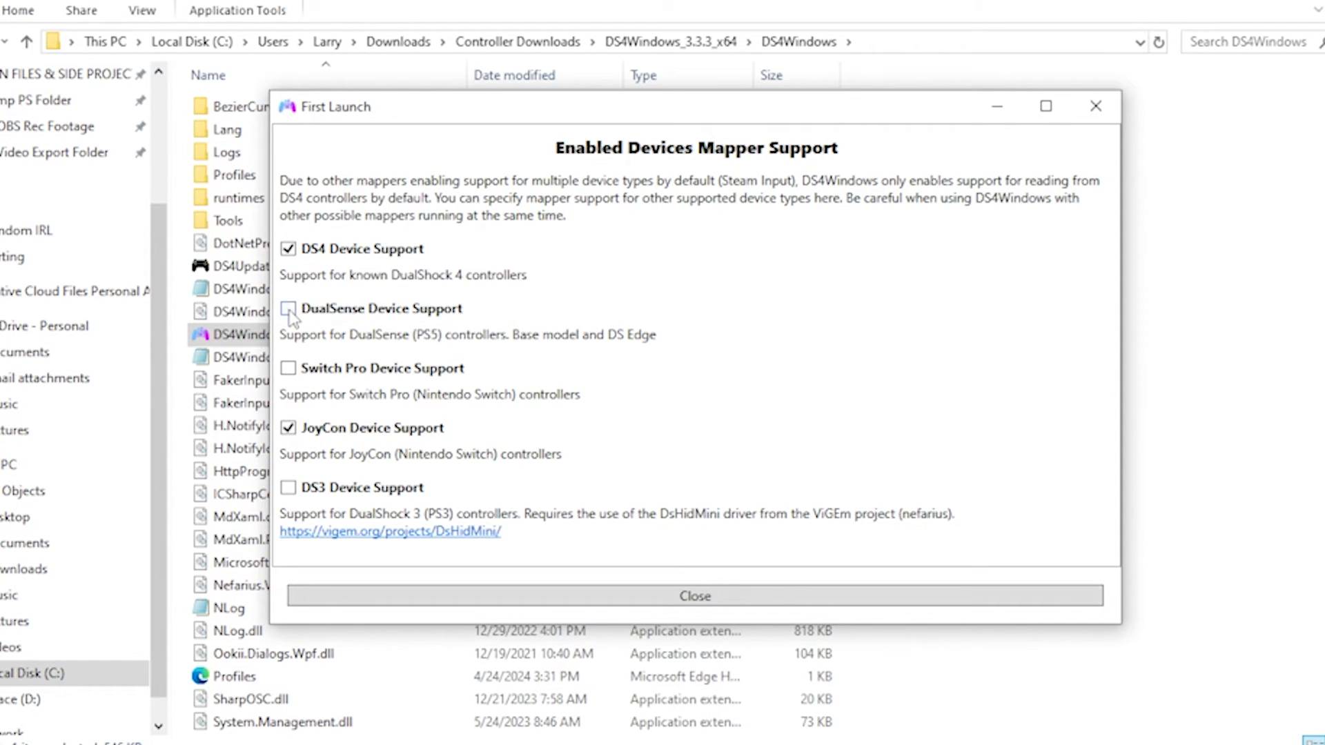
{"action": "left_click", "coordinate": [288, 249]}
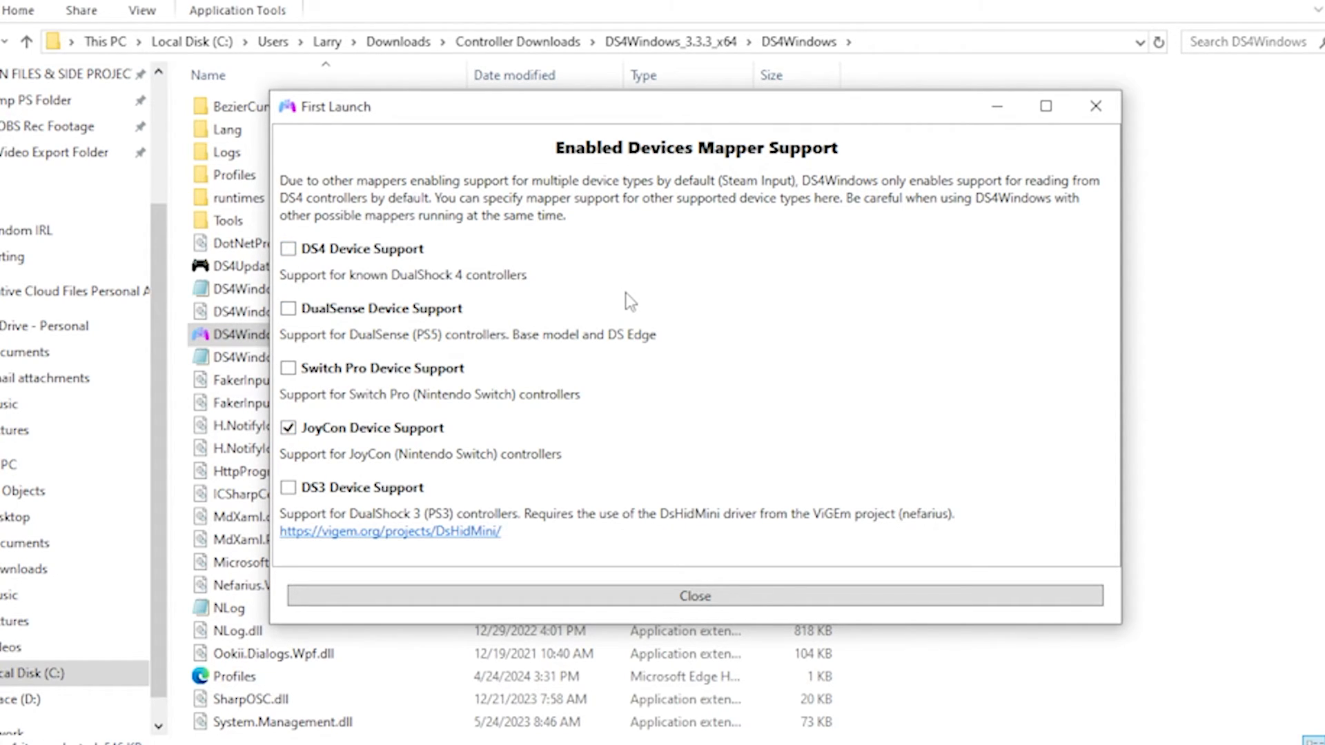
{"action": "left_click", "coordinate": [694, 596]}
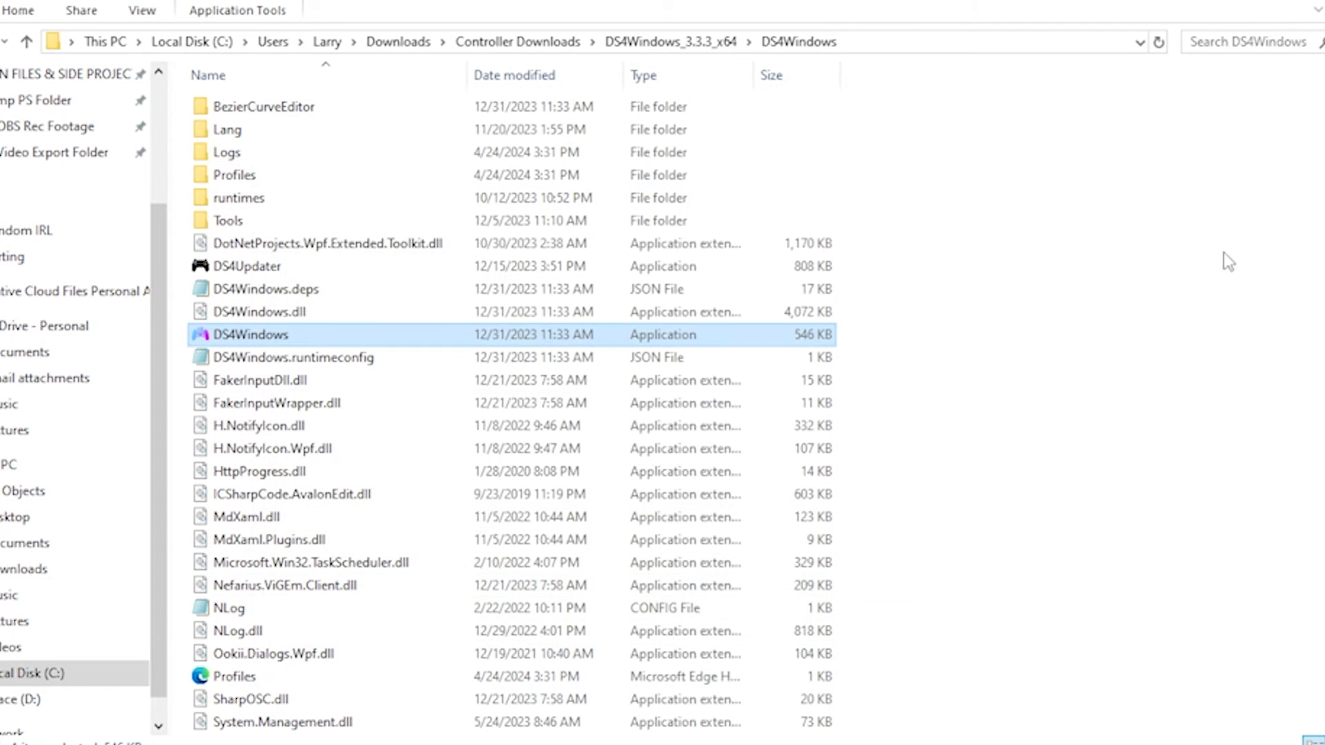
{"action": "double_click", "coordinate": [250, 334]}
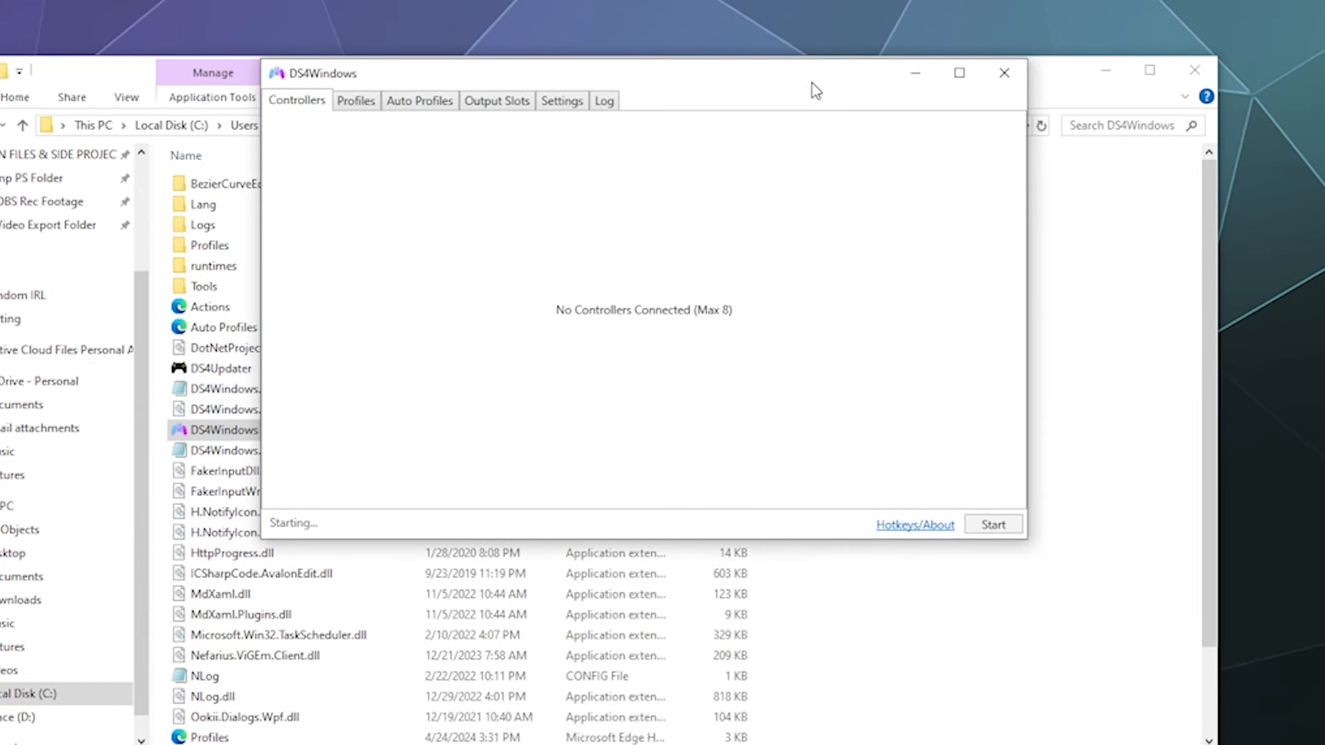
Focus DS4Windows and close the File Explorer window behind it
{"action": "left_click", "coordinate": [993, 525]}
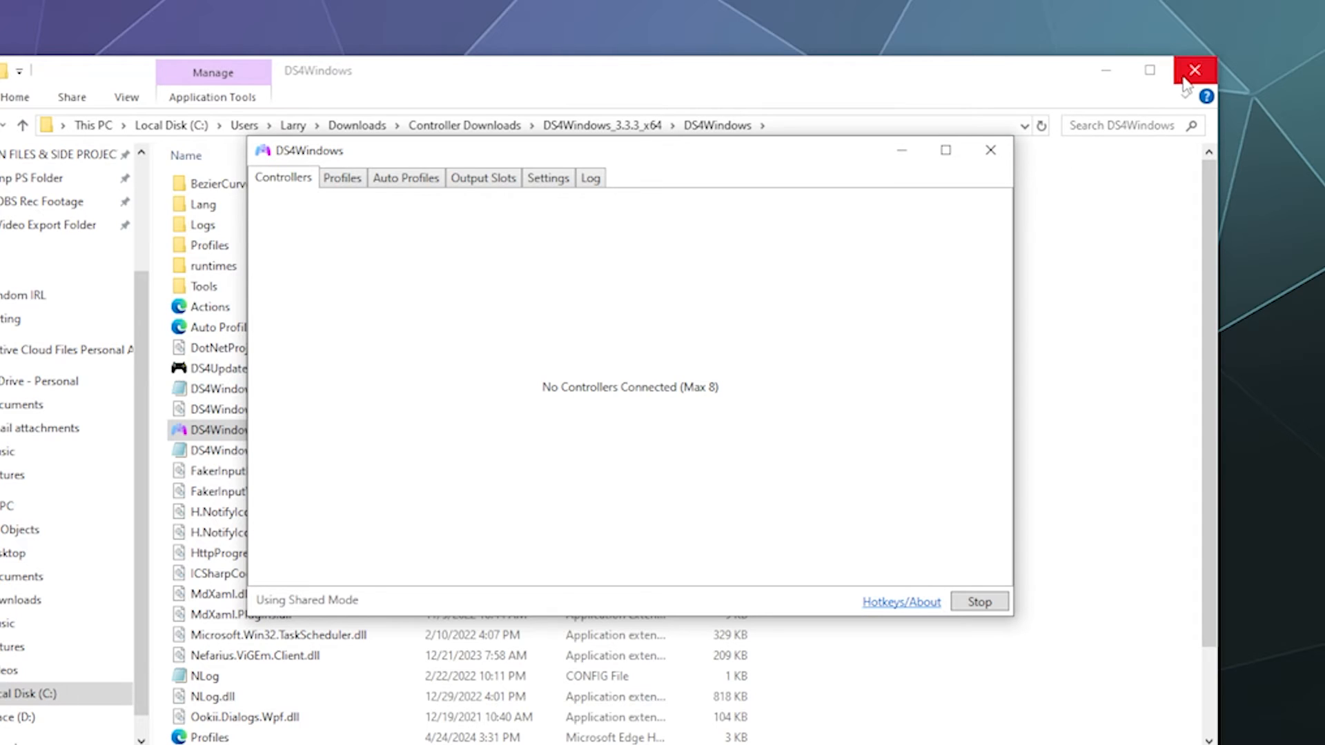
{"action": "left_click", "coordinate": [1193, 71]}
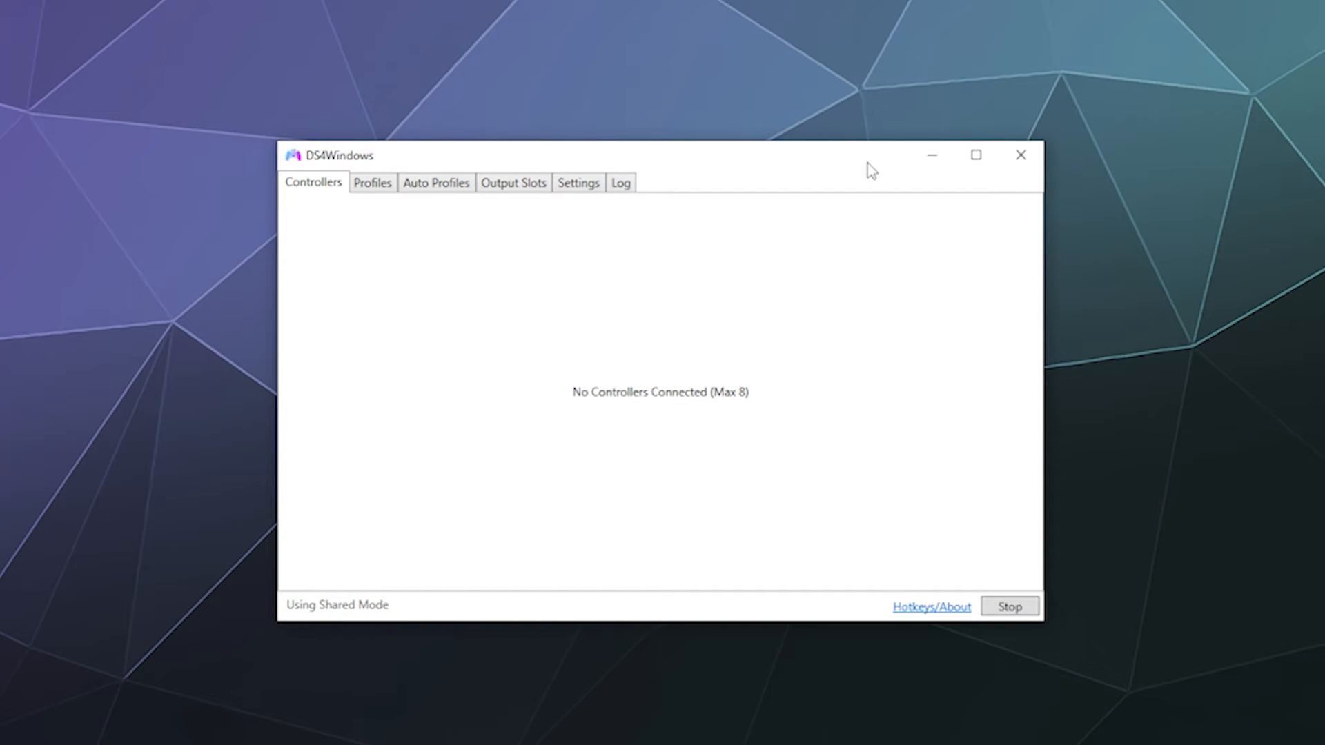
{"action": "mouse_move", "coordinate": [640, 427]}
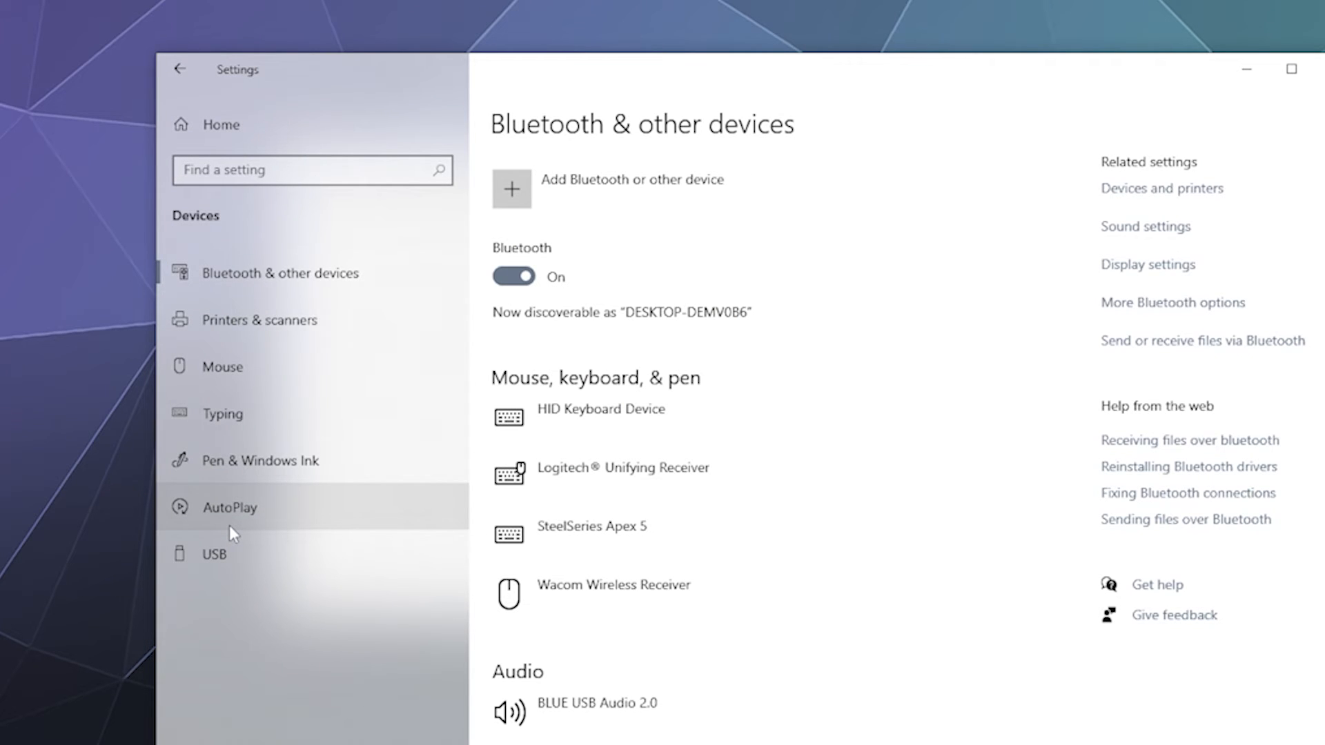
{"action": "mouse_move", "coordinate": [363, 705]}
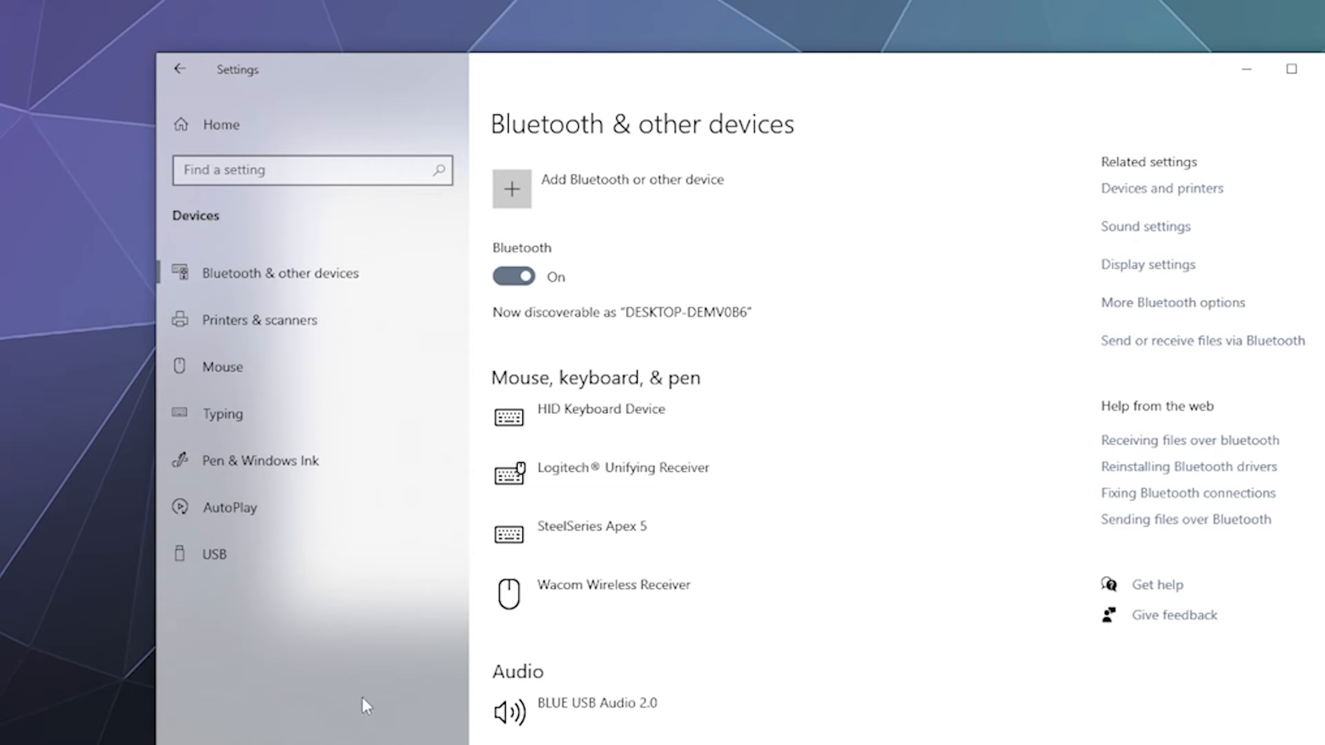
{"action": "mouse_move", "coordinate": [996, 485]}
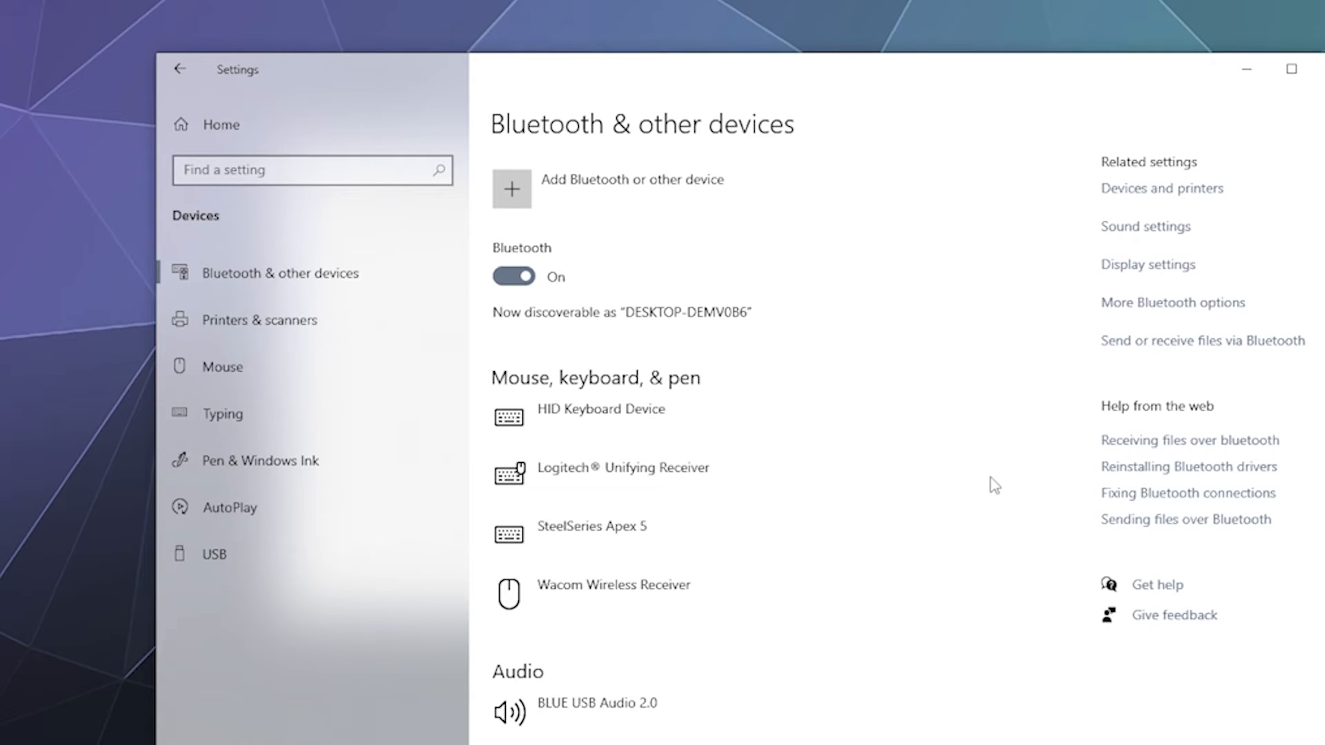
{"action": "mouse_move", "coordinate": [986, 490]}
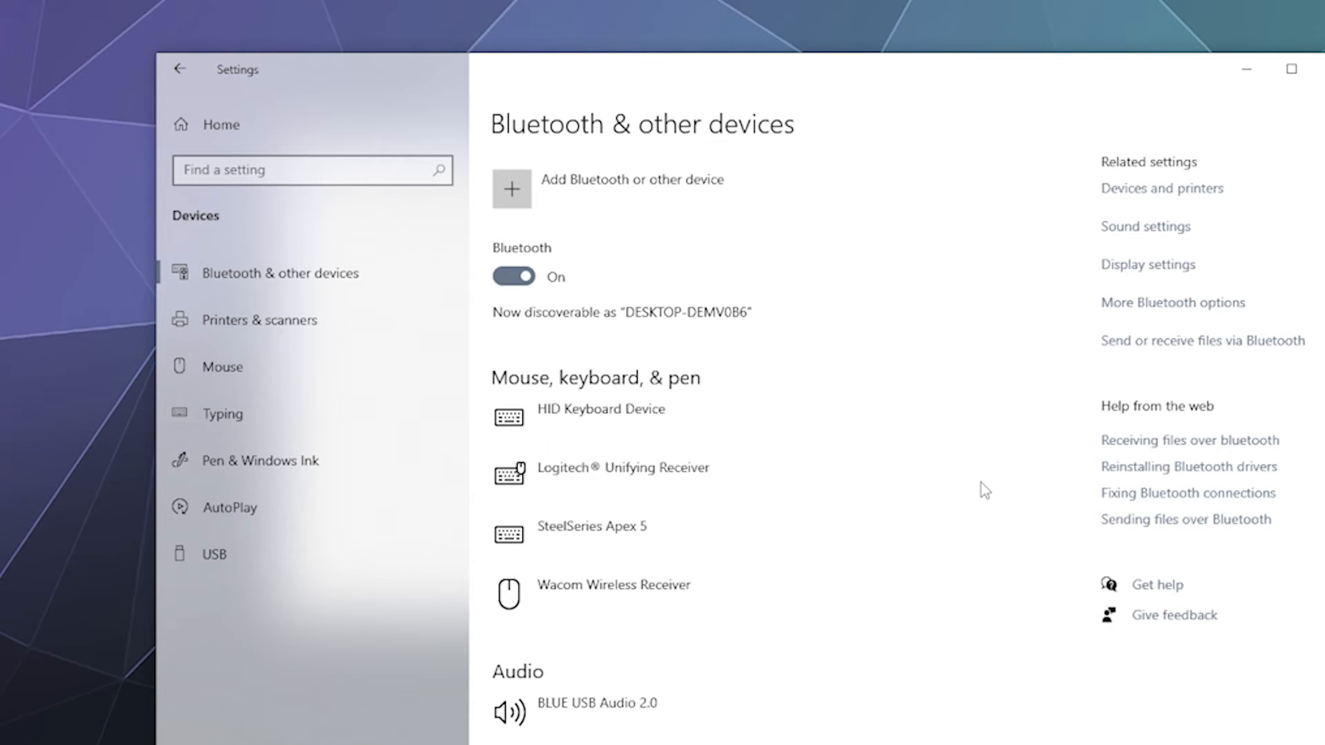
{"action": "mouse_move", "coordinate": [984, 476]}
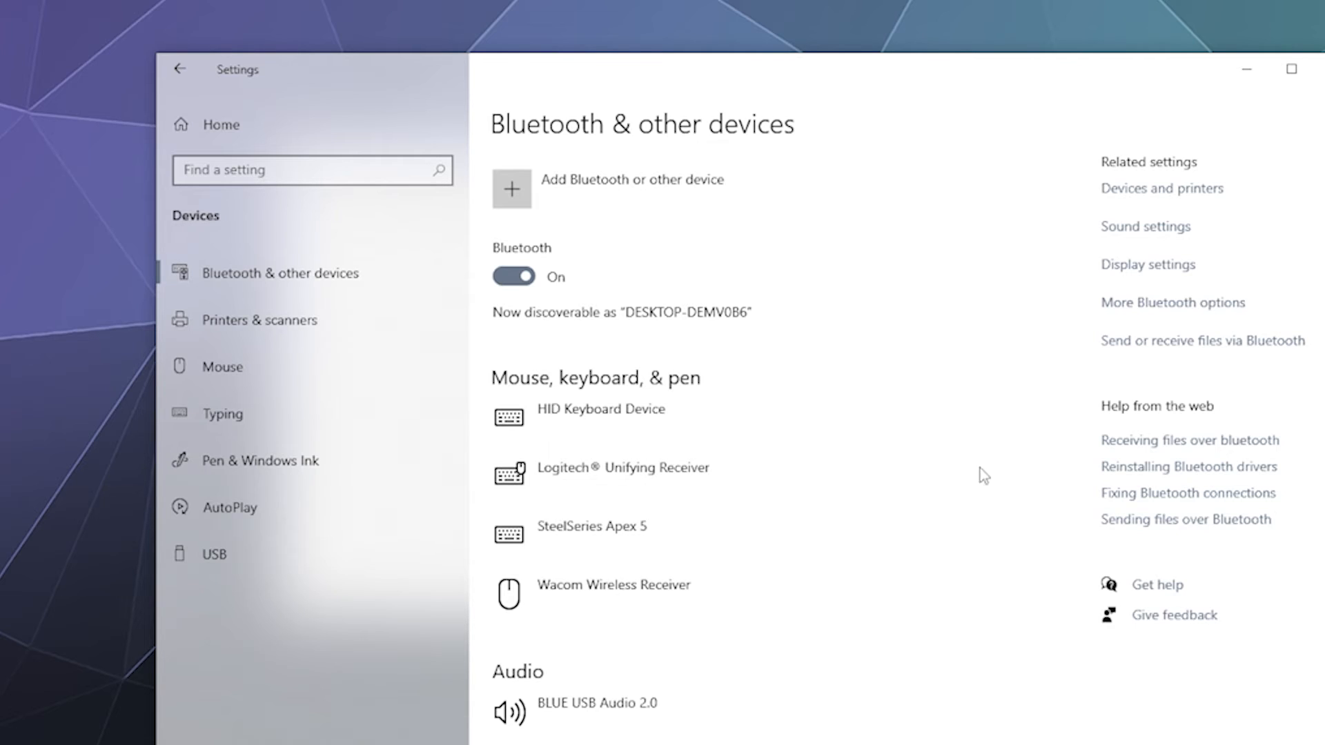
{"action": "mouse_move", "coordinate": [668, 209]}
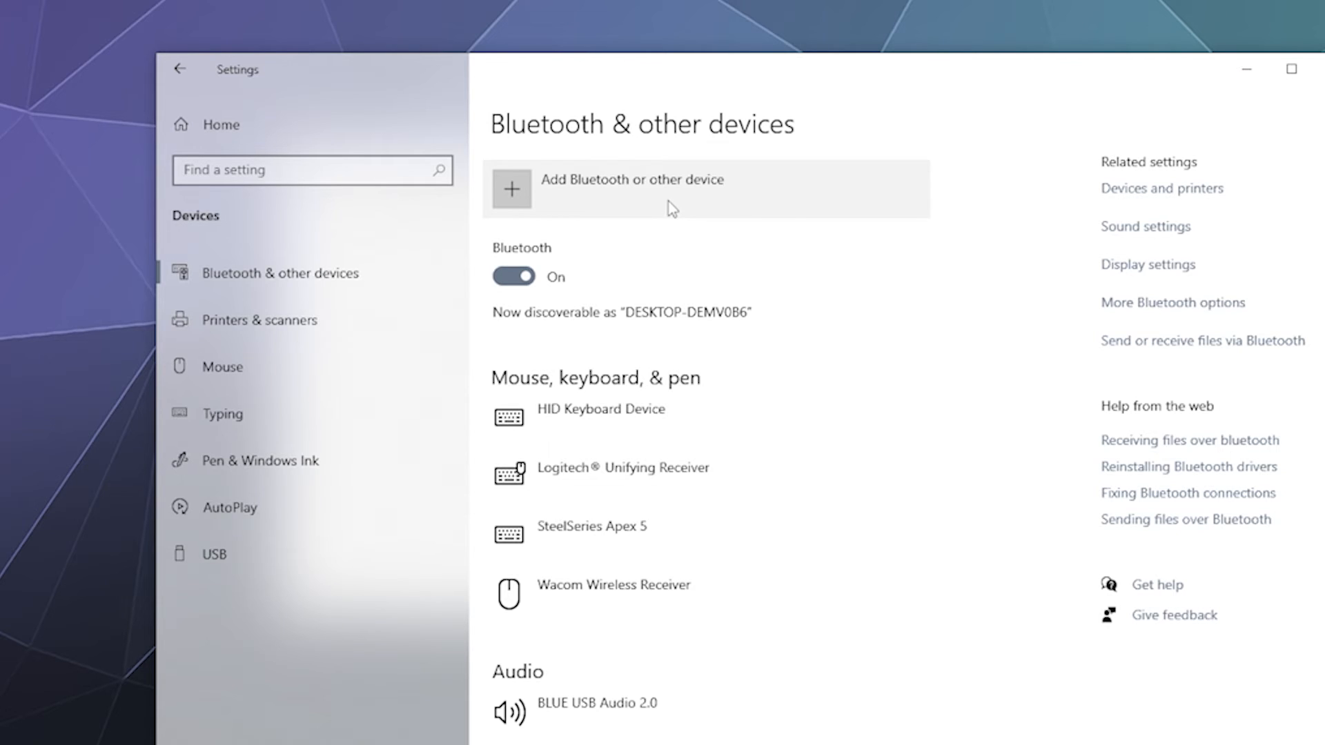
Add a Bluetooth device and pair Joy-Con (L) until it shows connected
{"action": "left_click", "coordinate": [510, 189]}
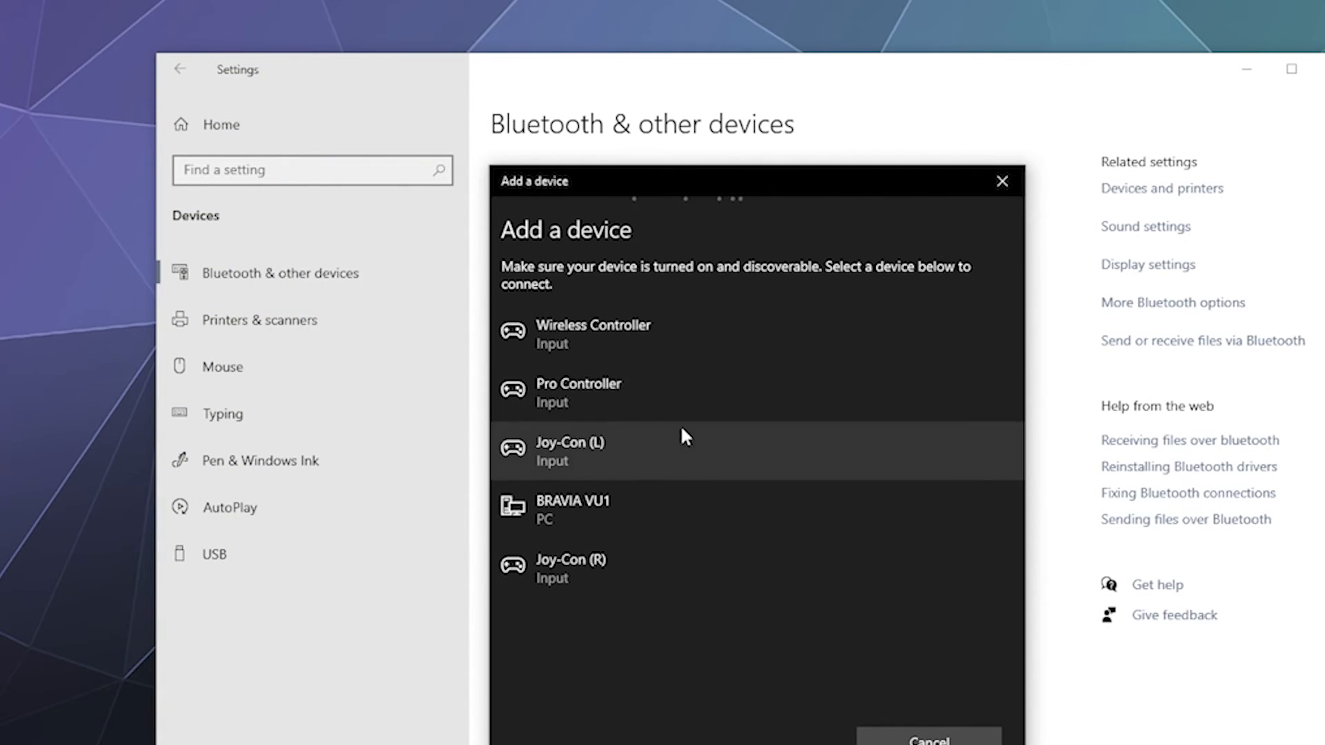
{"action": "left_click", "coordinate": [572, 452]}
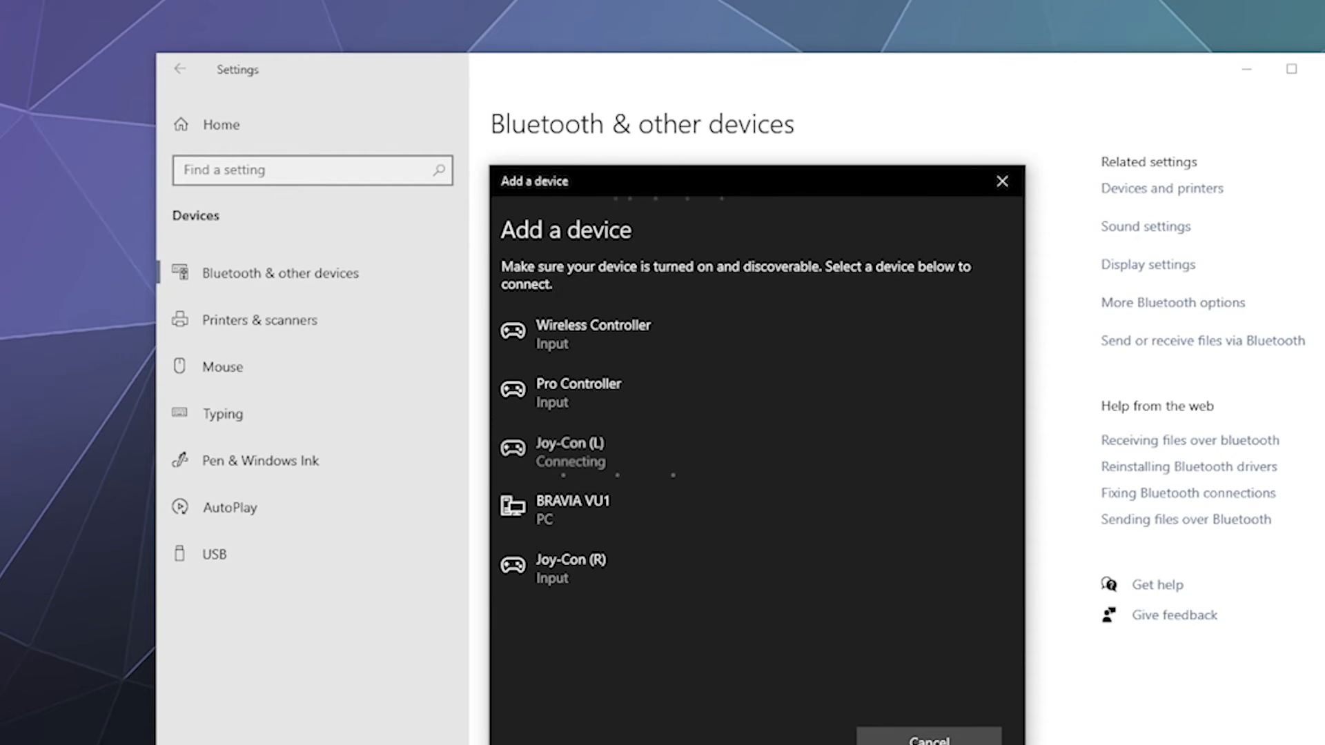
{"action": "left_click", "coordinate": [570, 451]}
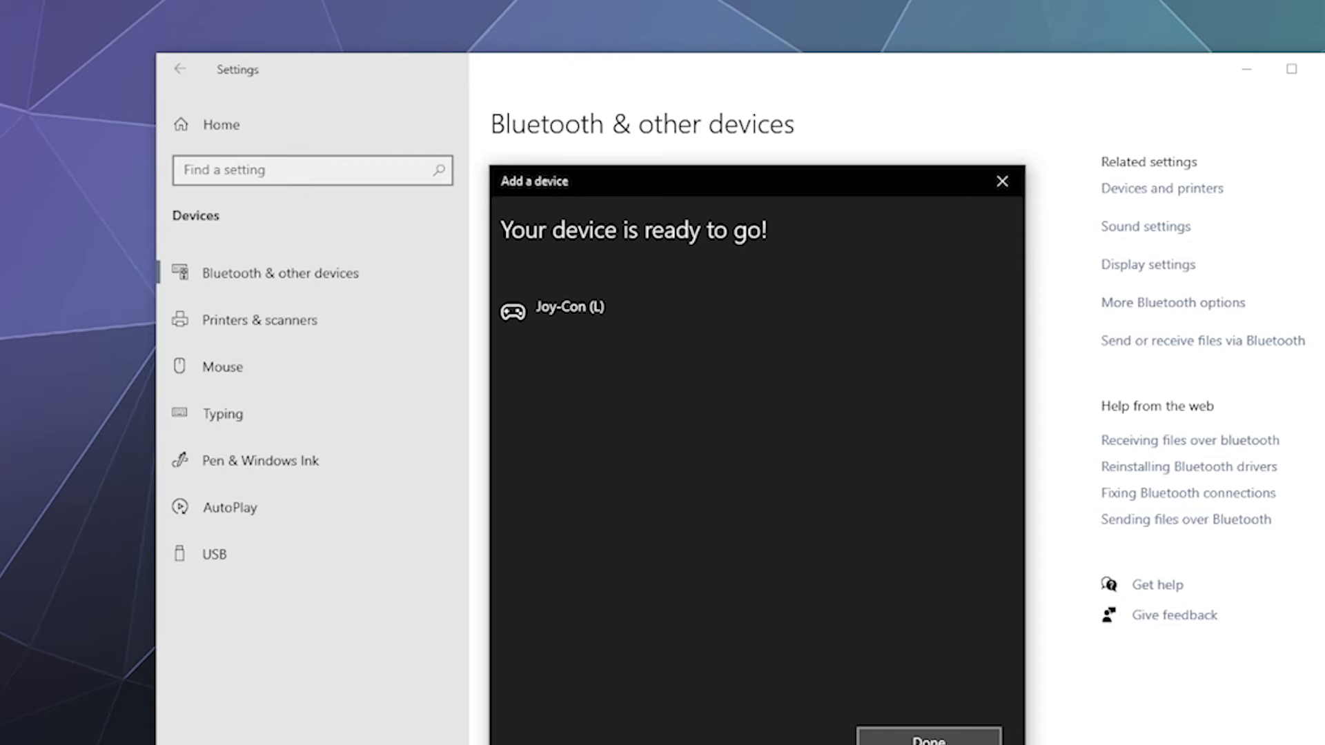
{"action": "left_click", "coordinate": [928, 740]}
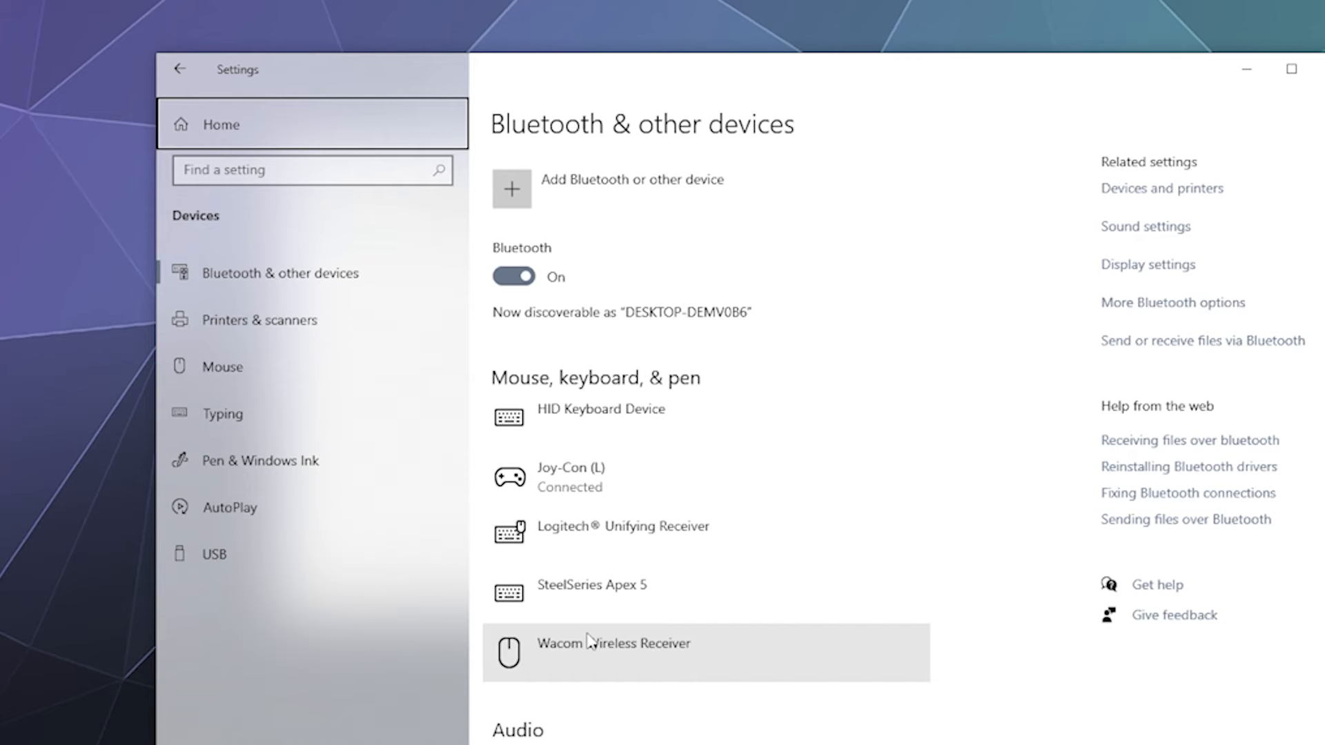
{"action": "mouse_move", "coordinate": [551, 239]}
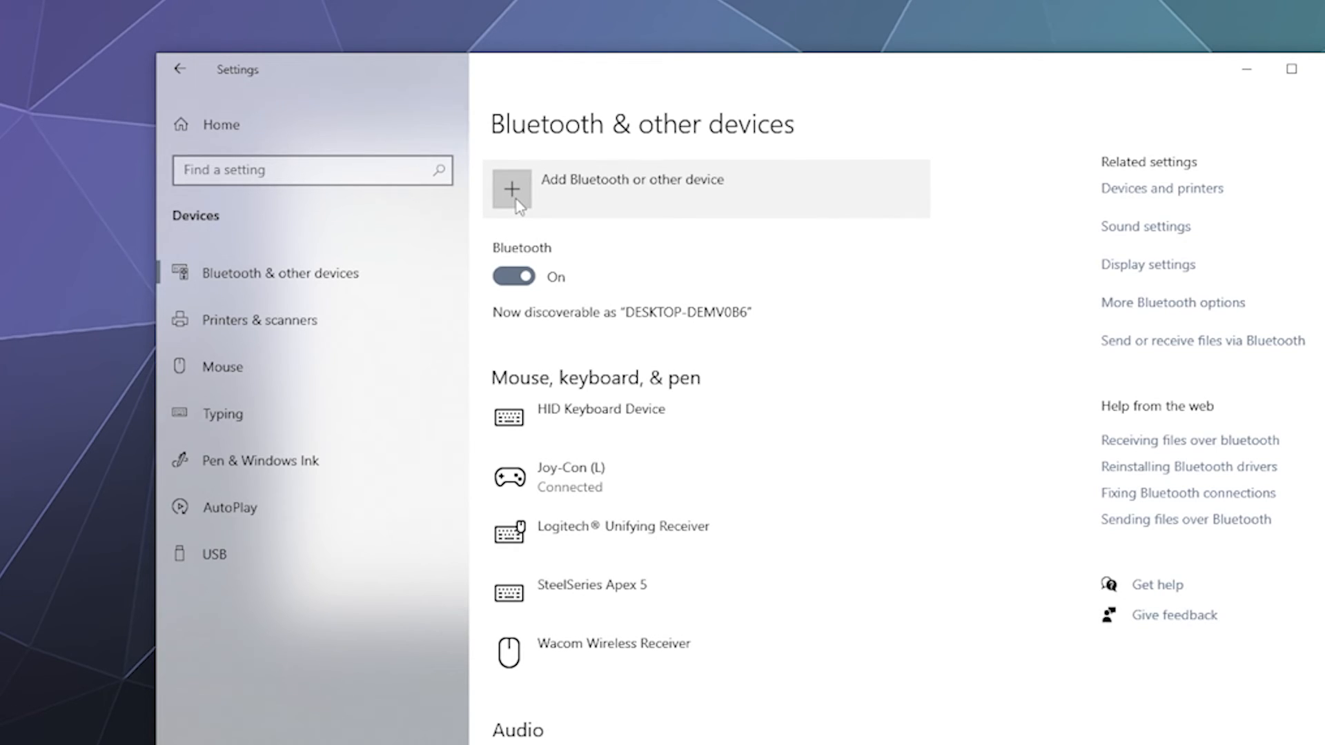
Add another Bluetooth device and pair Joy-Con (R) alongside Joy-Con (L)
{"action": "left_click", "coordinate": [510, 189]}
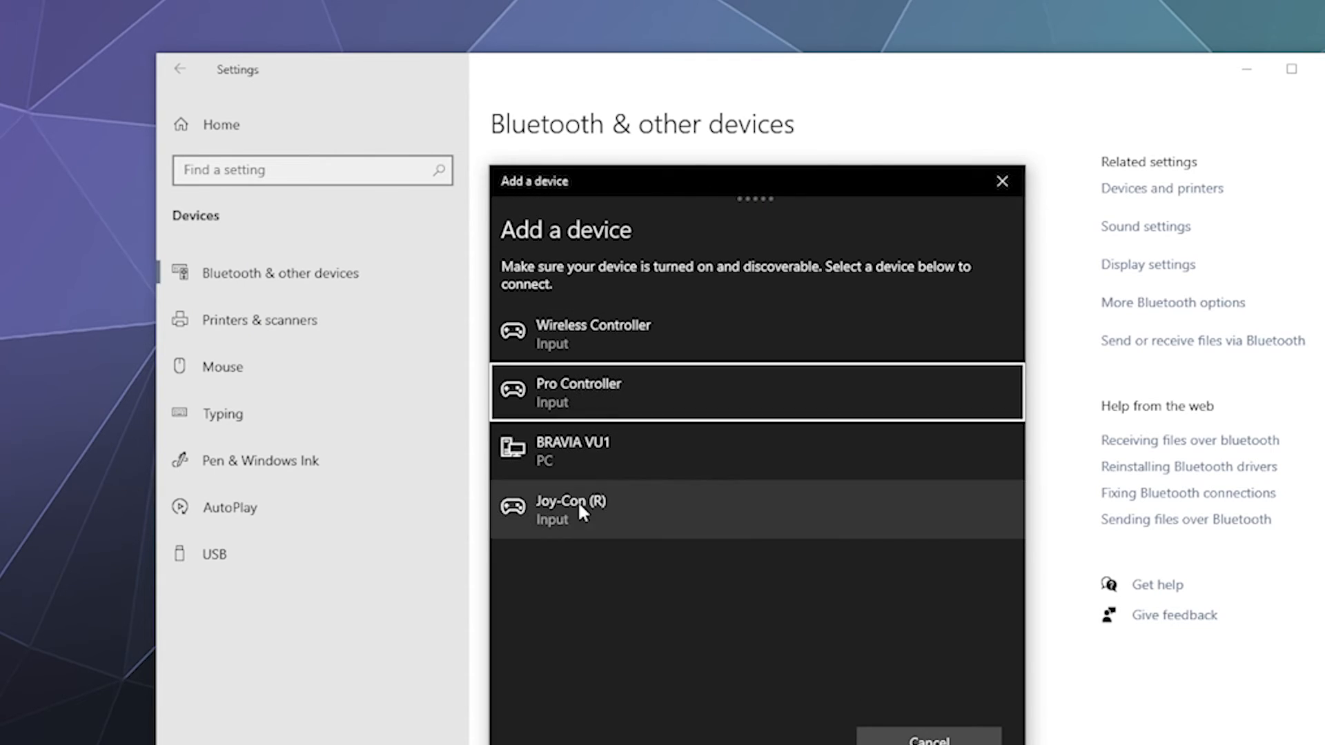
{"action": "mouse_move", "coordinate": [584, 540]}
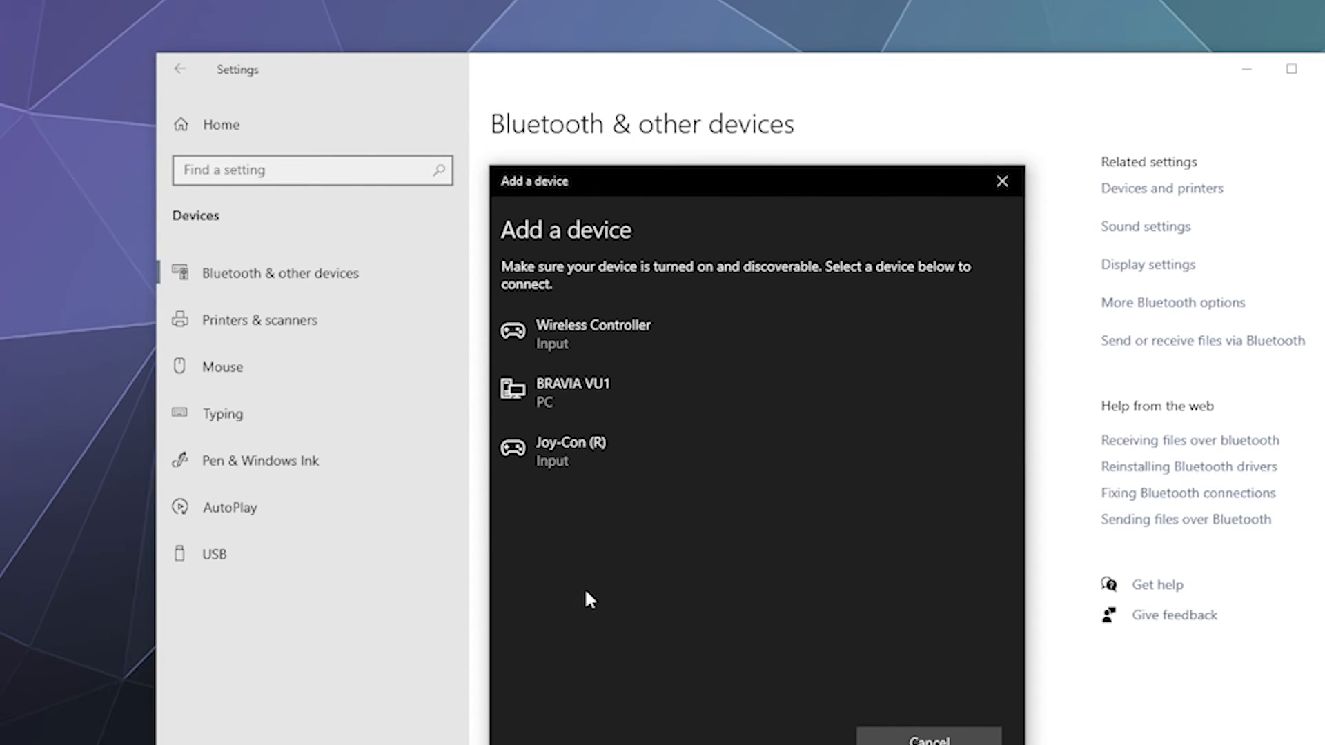
{"action": "left_click", "coordinate": [571, 450]}
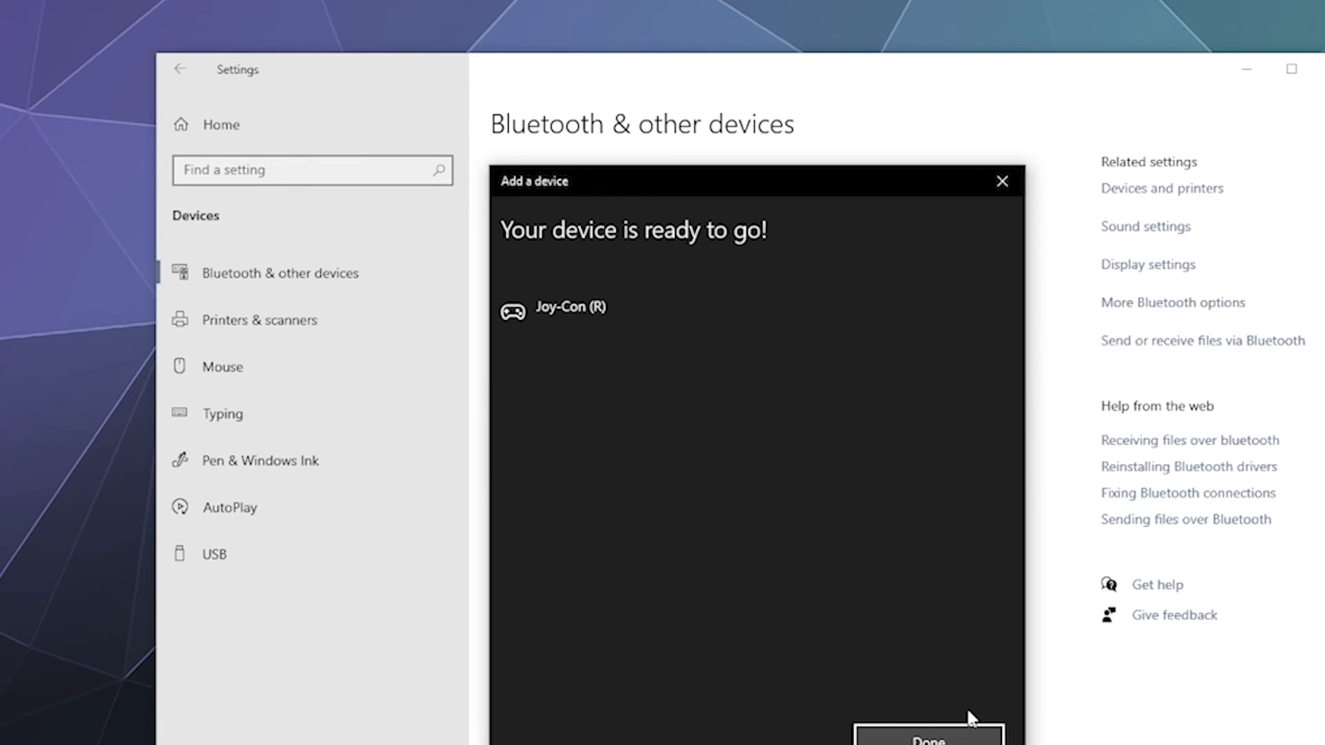
{"action": "mouse_move", "coordinate": [782, 649]}
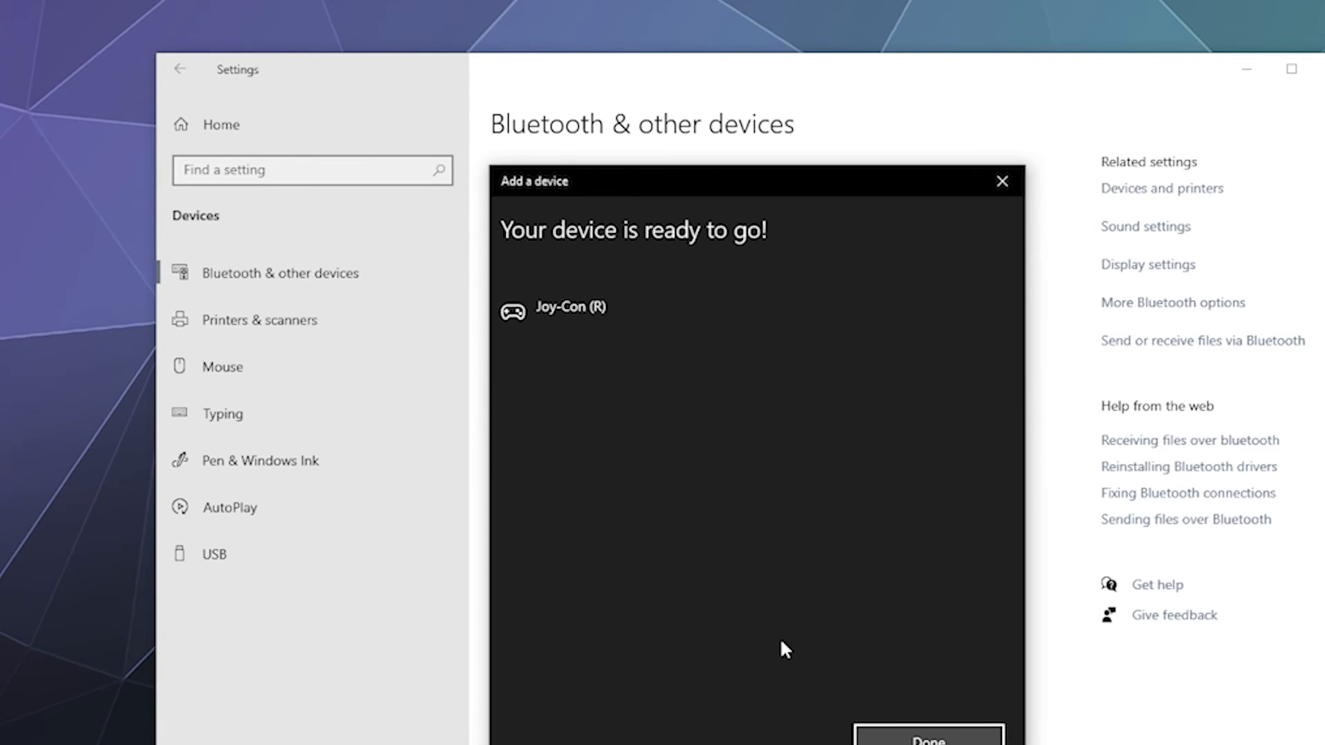
{"action": "mouse_move", "coordinate": [862, 732]}
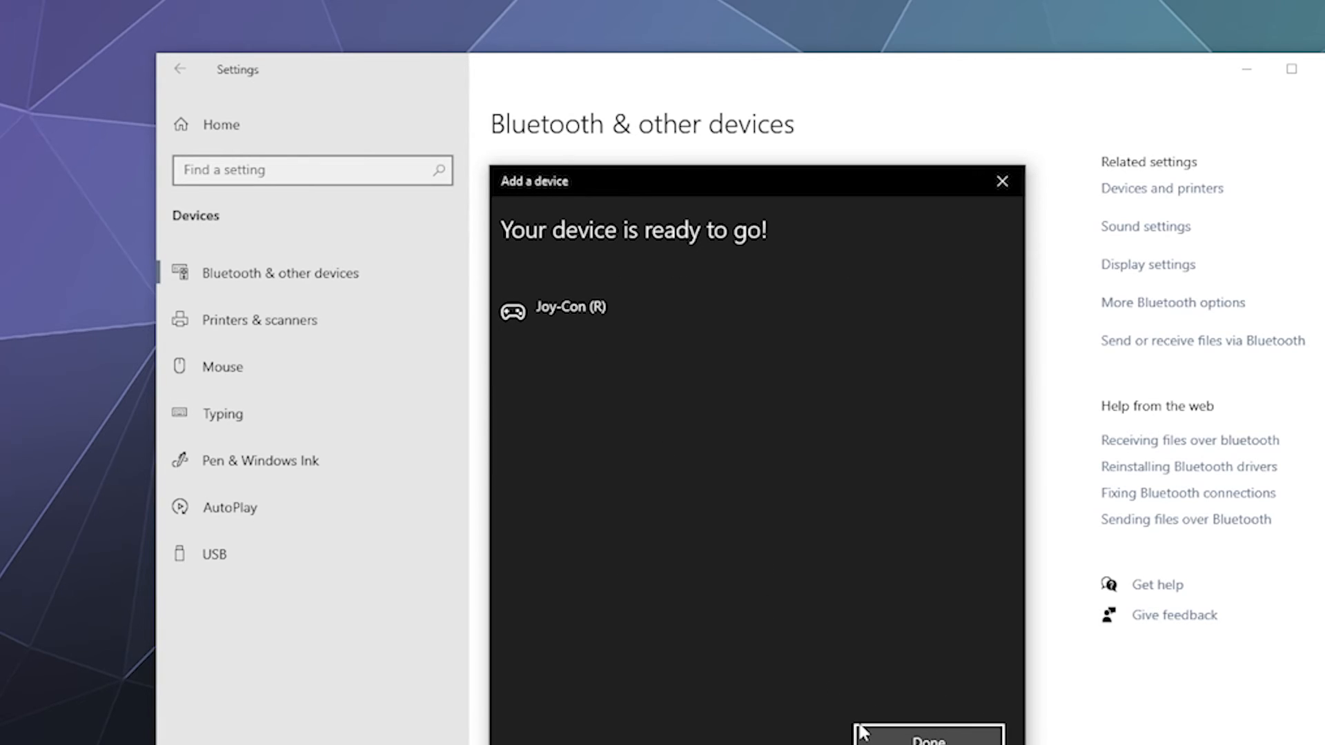
{"action": "left_click", "coordinate": [927, 740]}
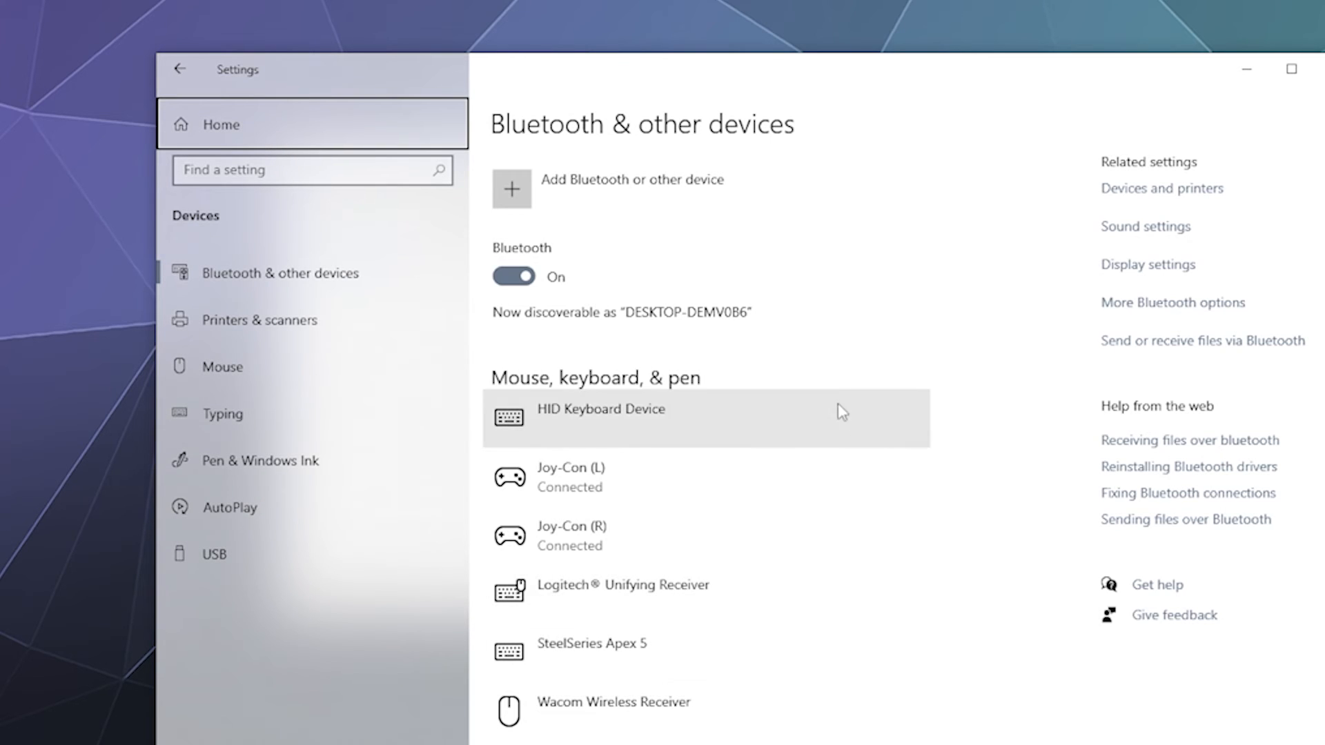
{"action": "mouse_move", "coordinate": [1143, 153]}
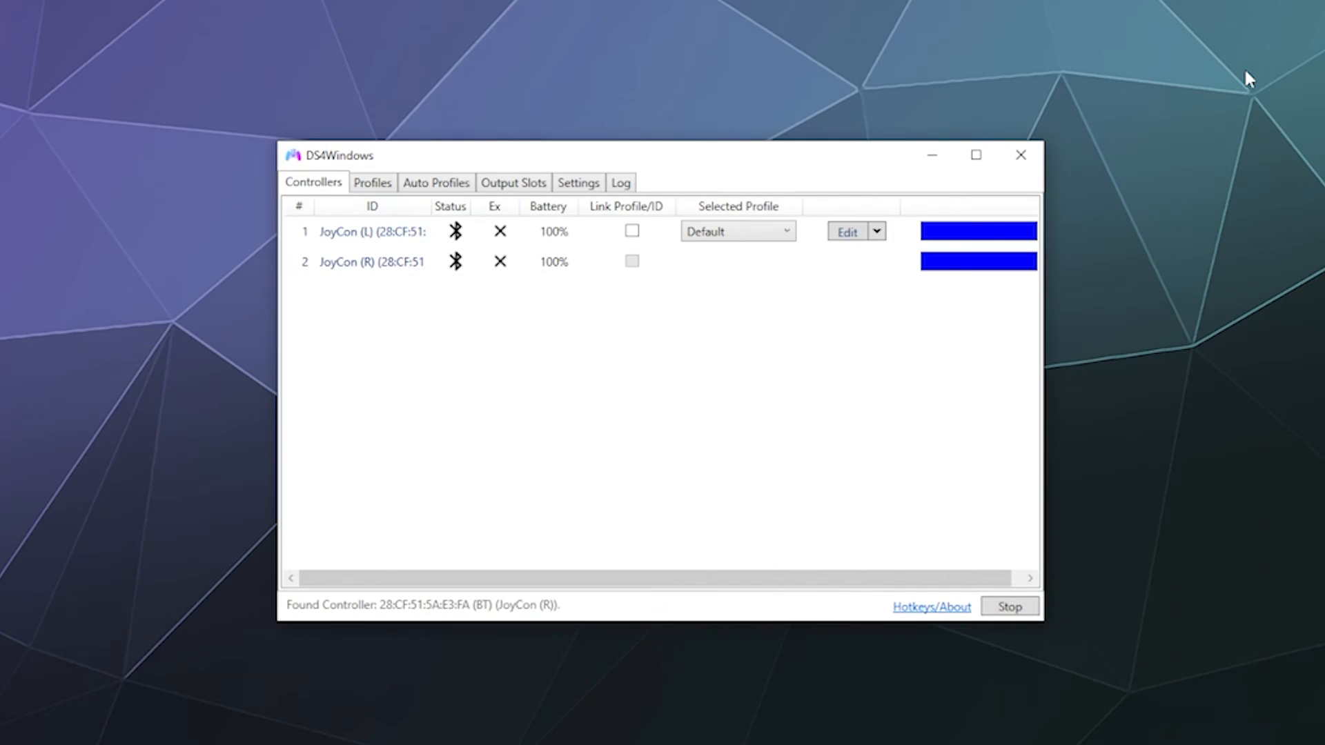
{"action": "mouse_move", "coordinate": [762, 391]}
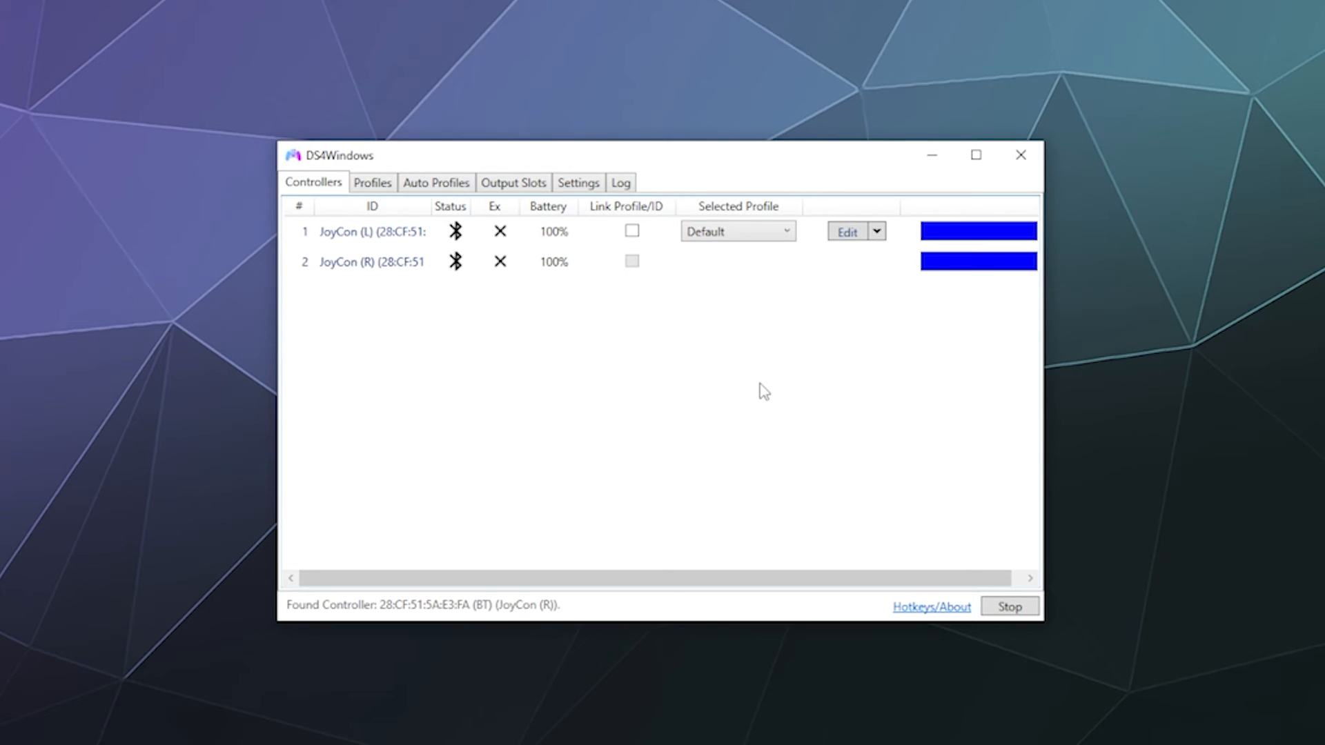
{"action": "mouse_move", "coordinate": [439, 238]}
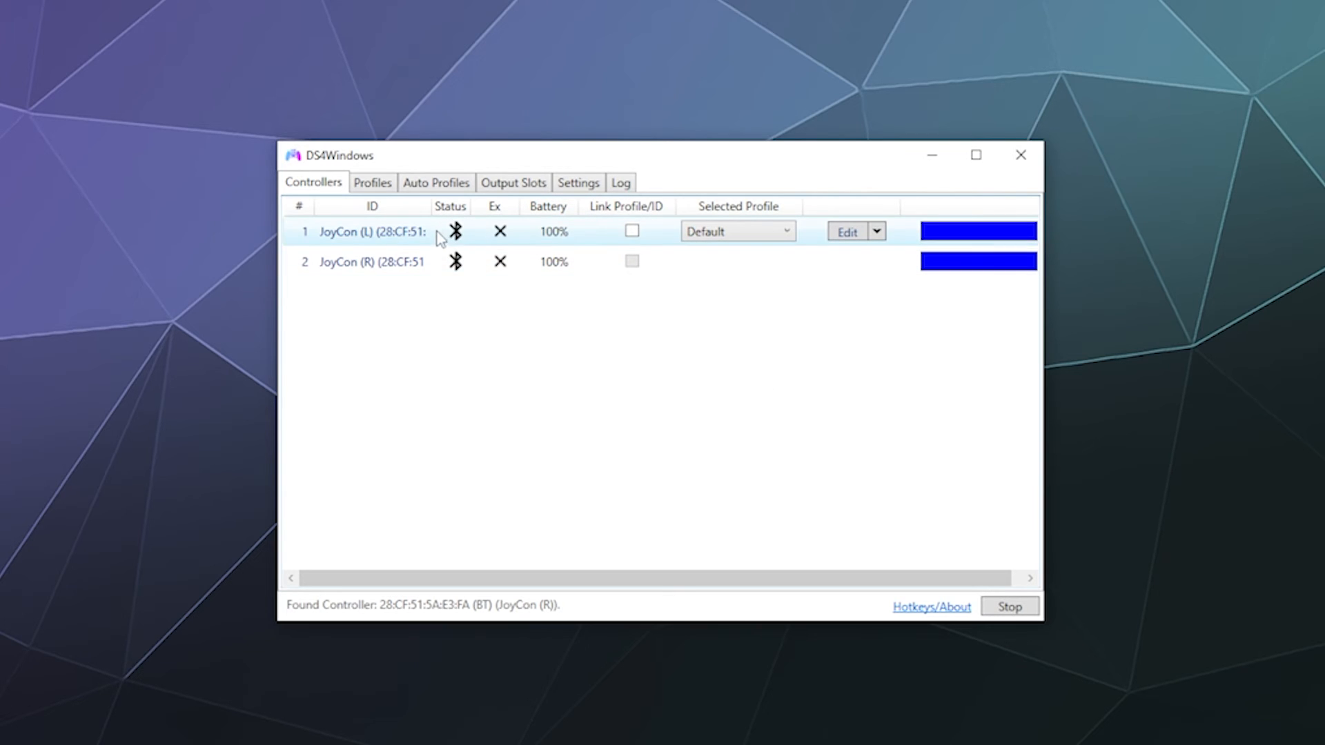
{"action": "mouse_move", "coordinate": [439, 318]}
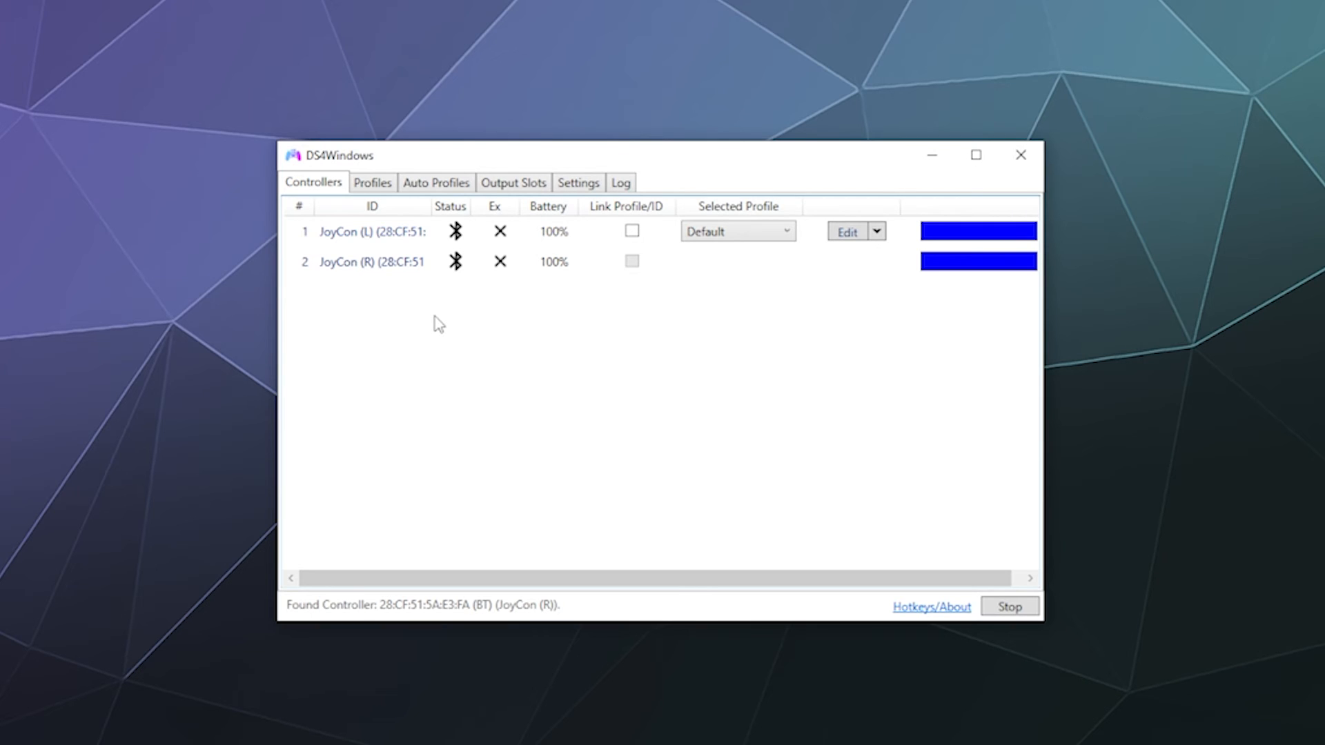
{"action": "mouse_move", "coordinate": [439, 322]}
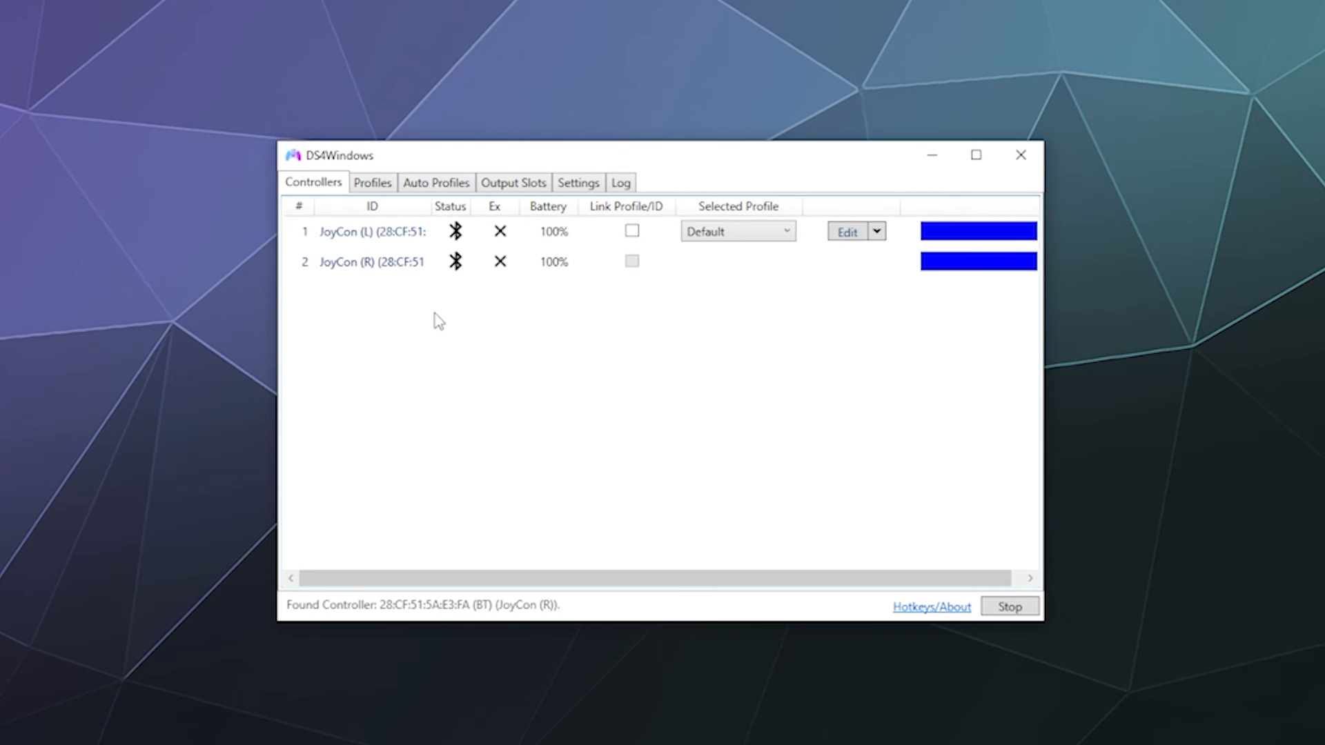
{"action": "mouse_move", "coordinate": [439, 320]}
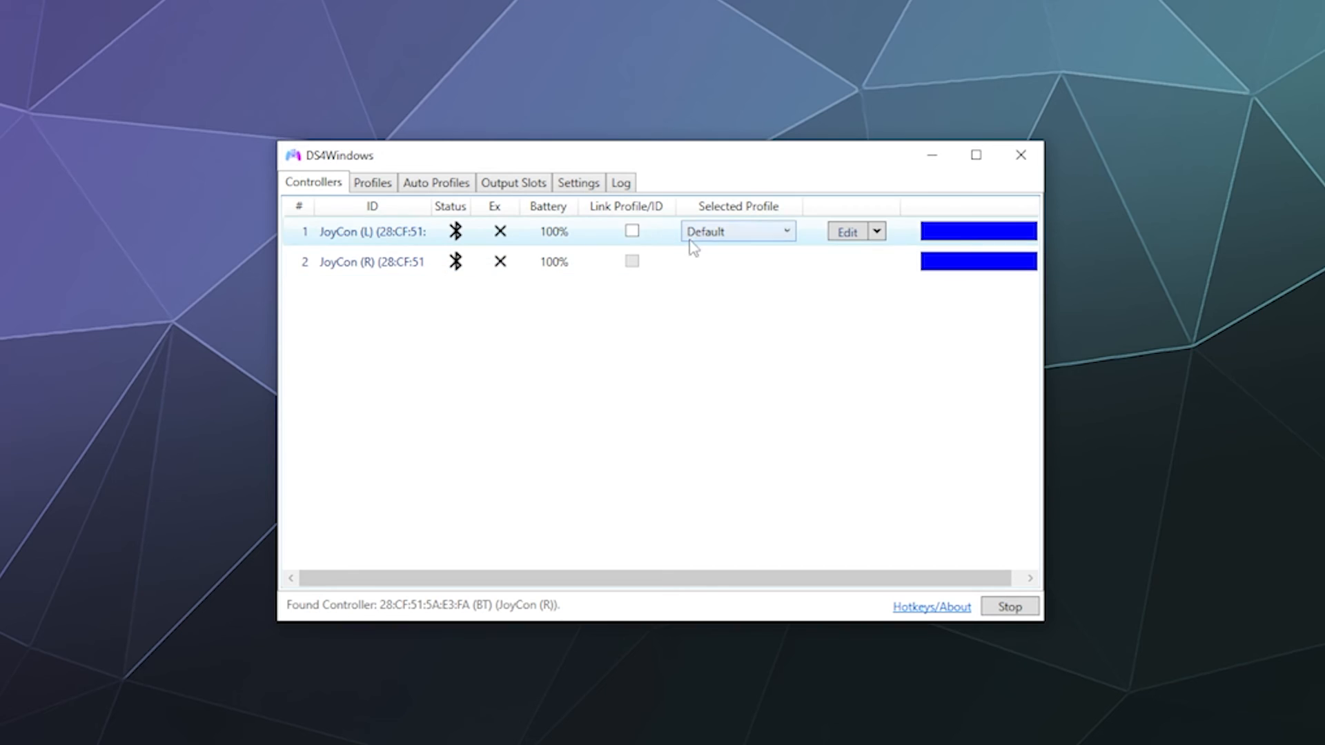
{"action": "mouse_move", "coordinate": [763, 239]}
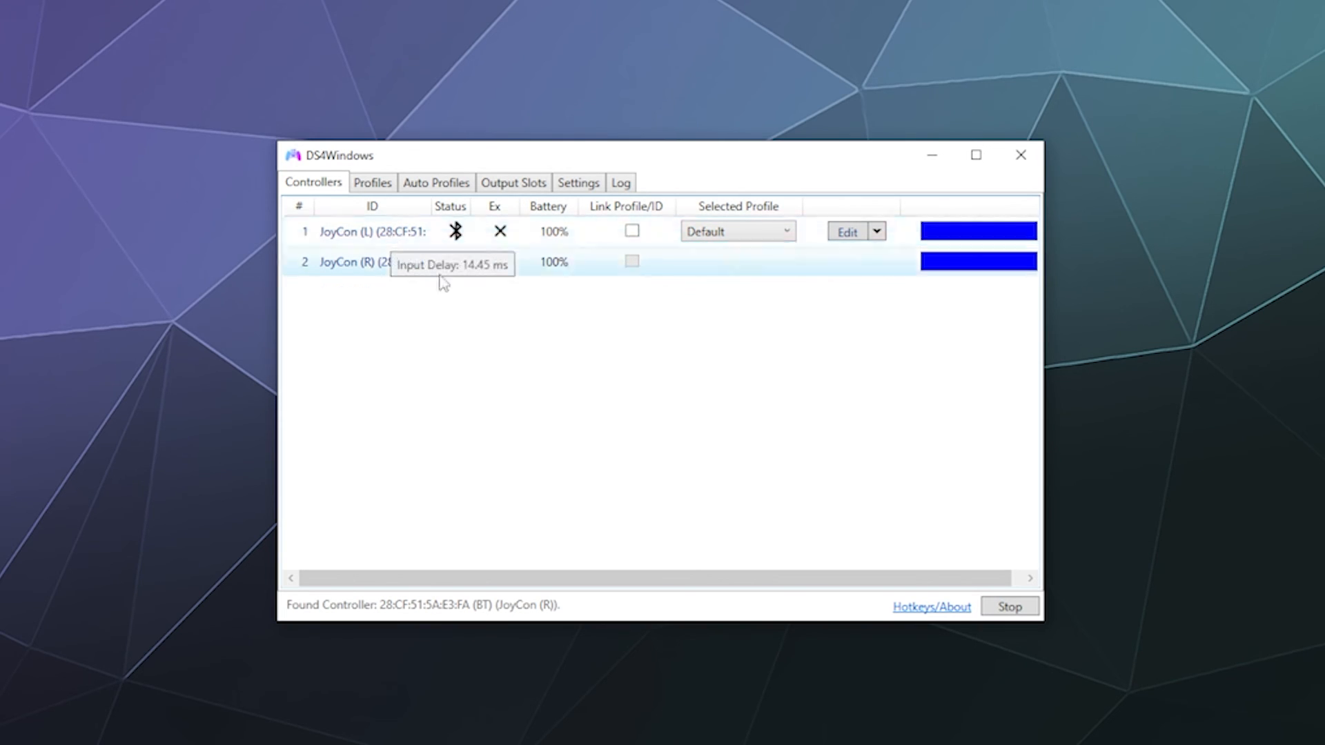
{"action": "mouse_move", "coordinate": [592, 396]}
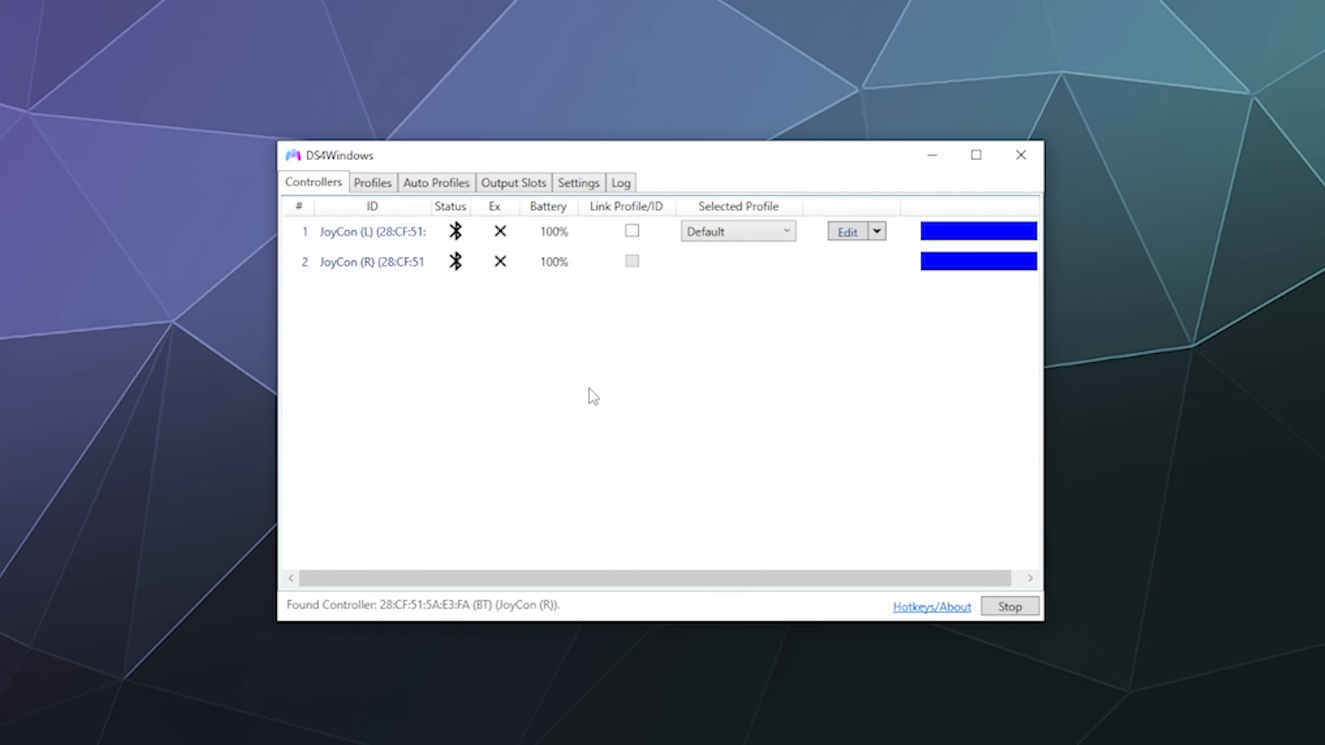
{"action": "mouse_move", "coordinate": [592, 398]}
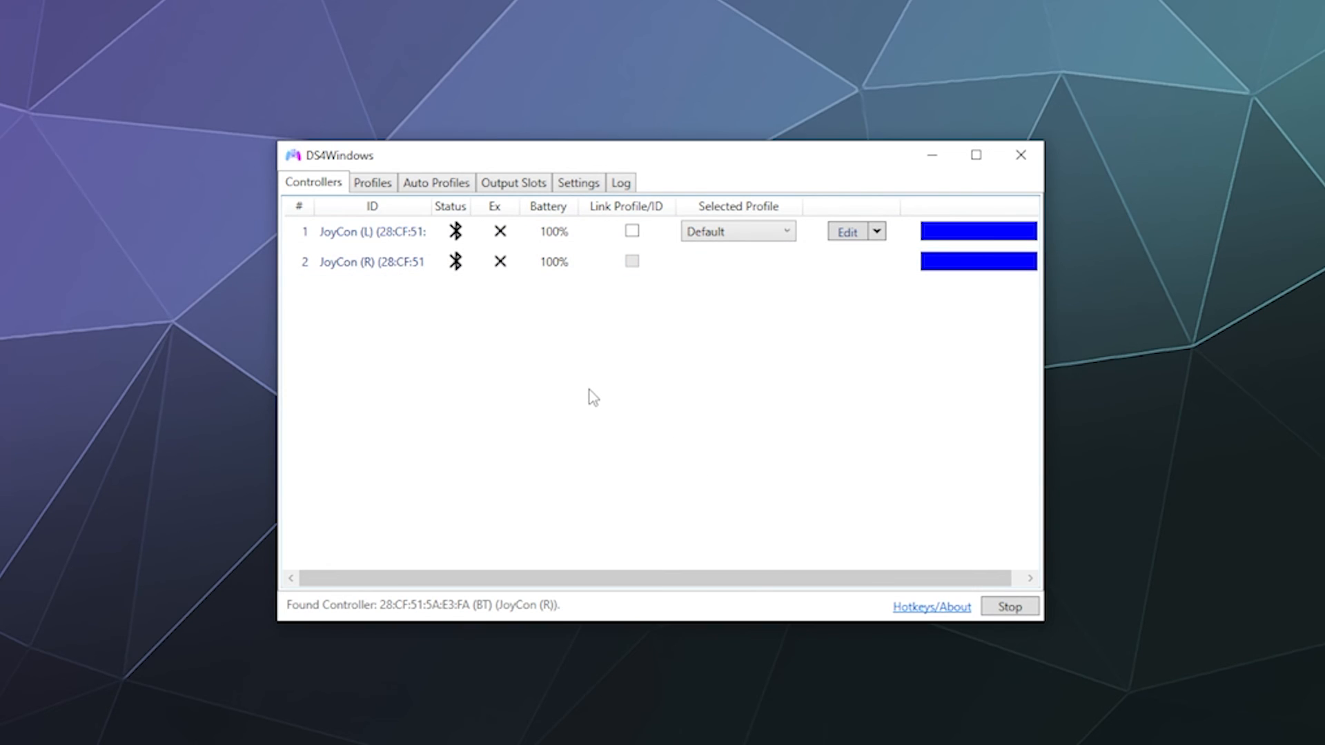